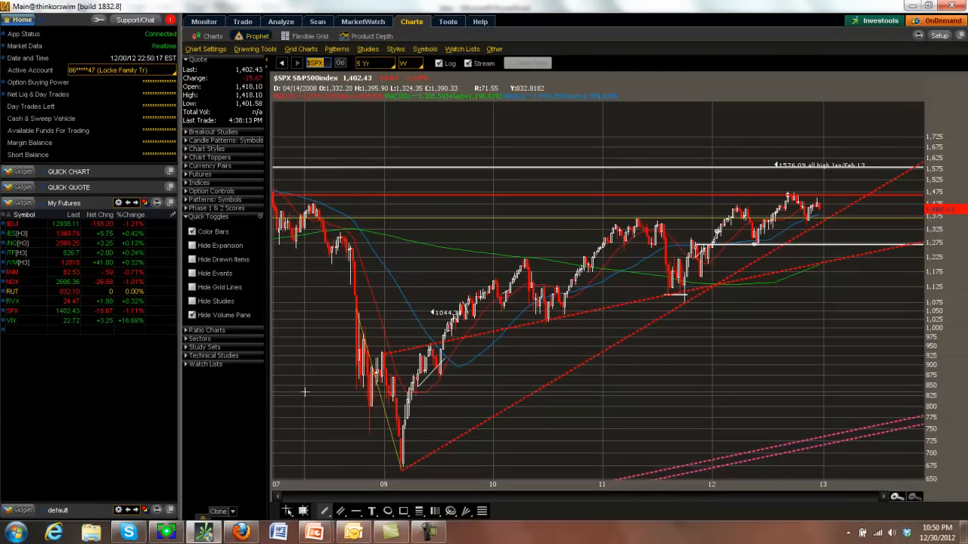
mouse_move(521, 469)
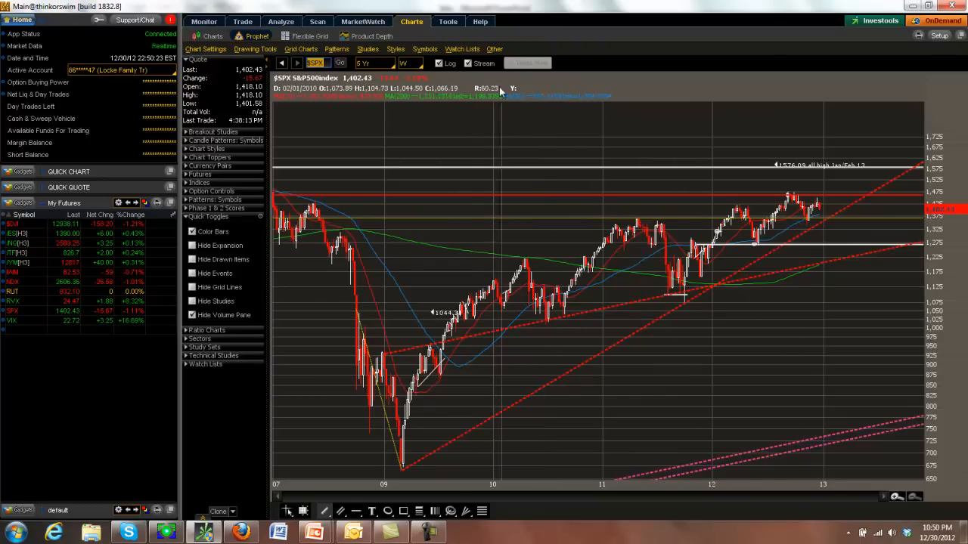
mouse_move(765, 236)
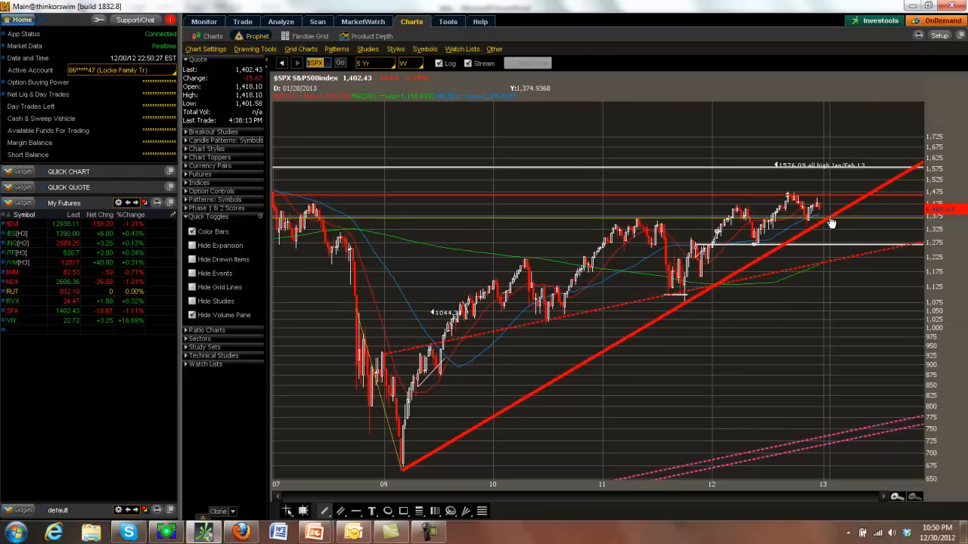
mouse_move(829, 224)
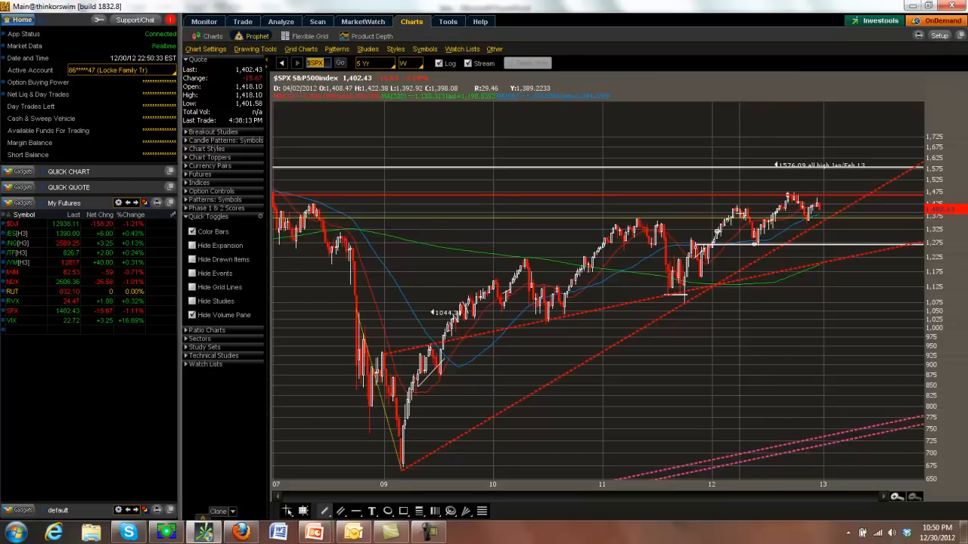
mouse_move(805, 227)
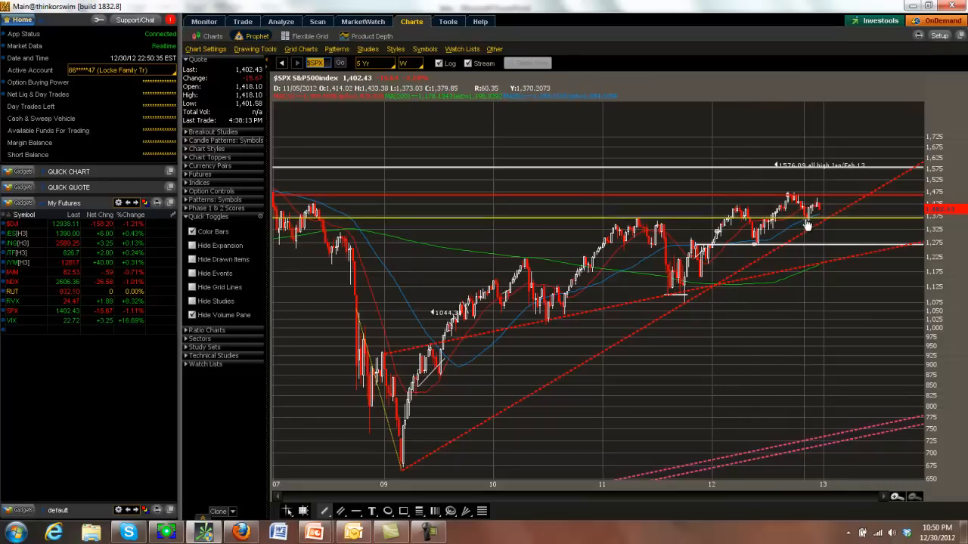
mouse_move(805, 220)
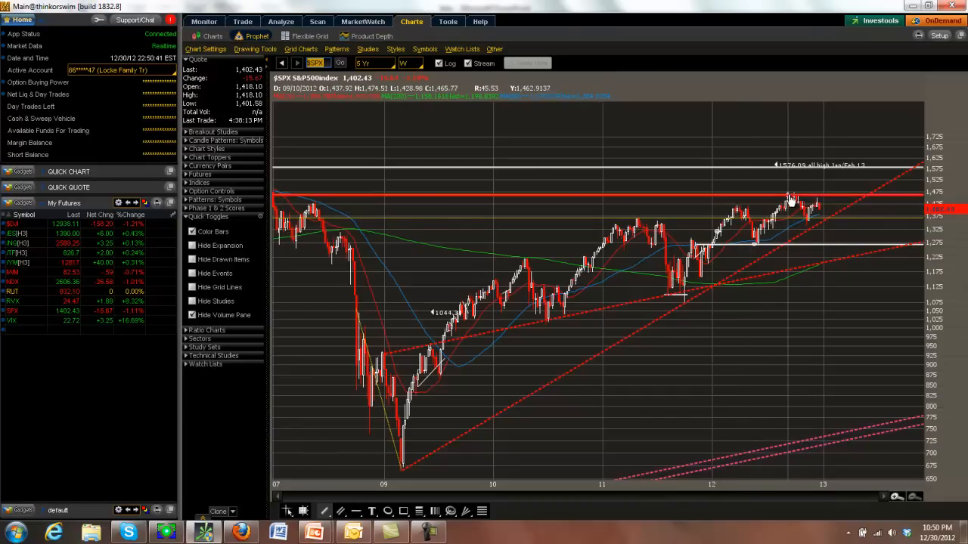
mouse_move(792, 200)
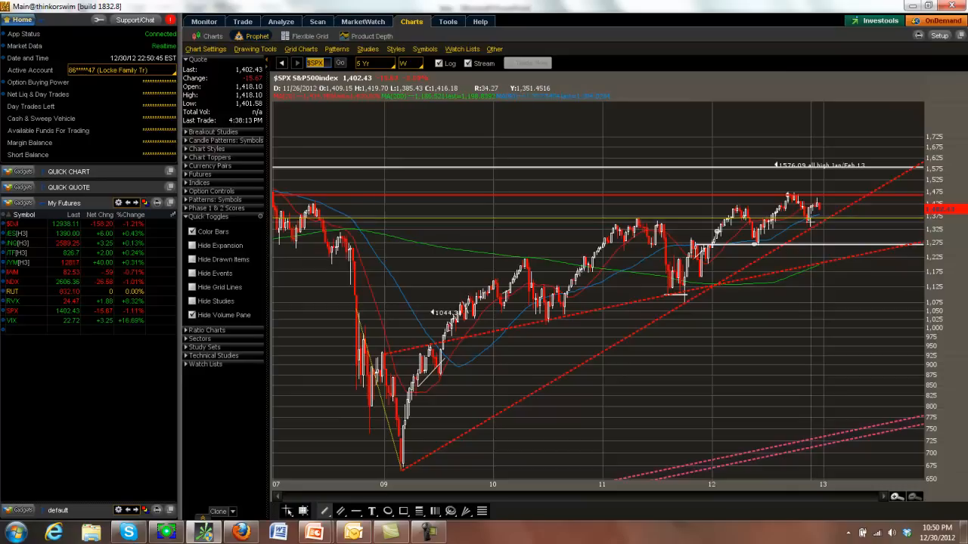
mouse_move(810, 223)
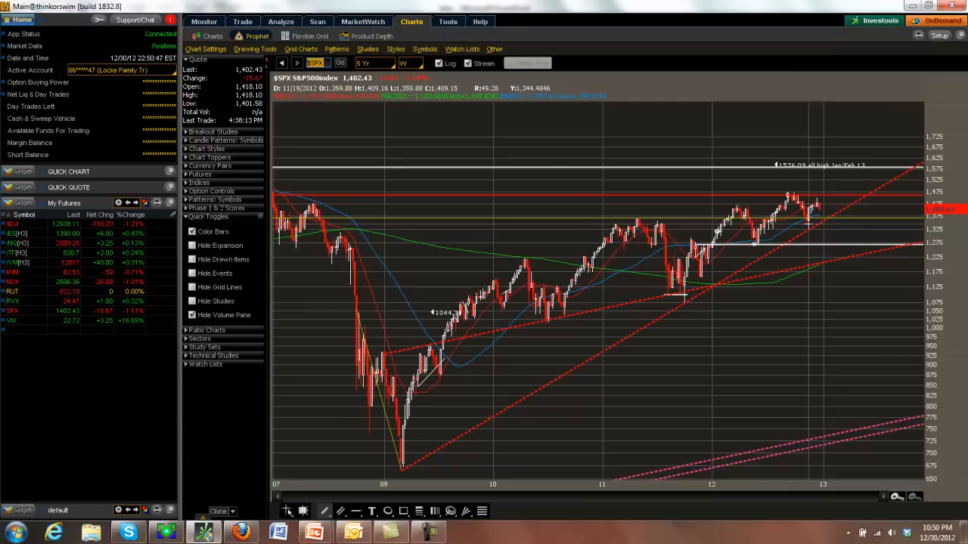
mouse_move(650, 333)
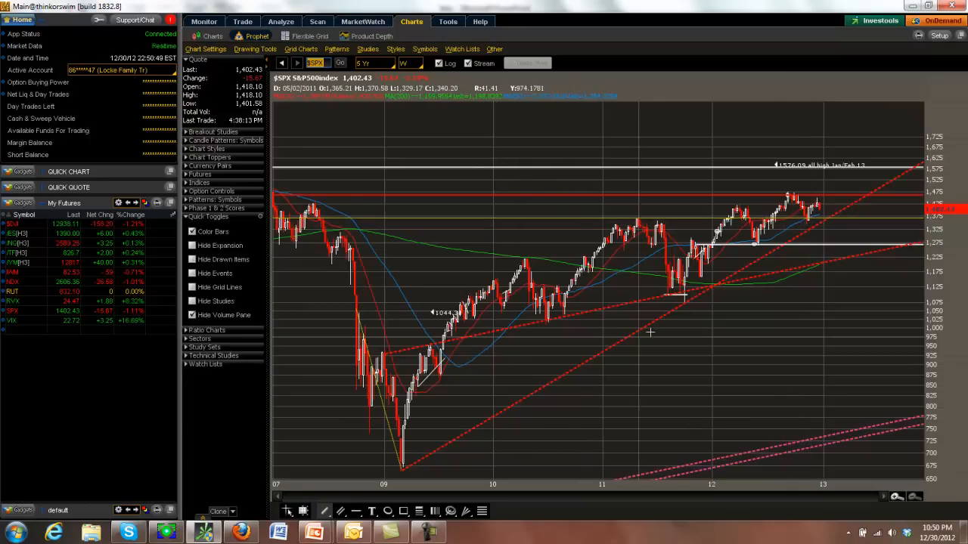
mouse_move(816, 217)
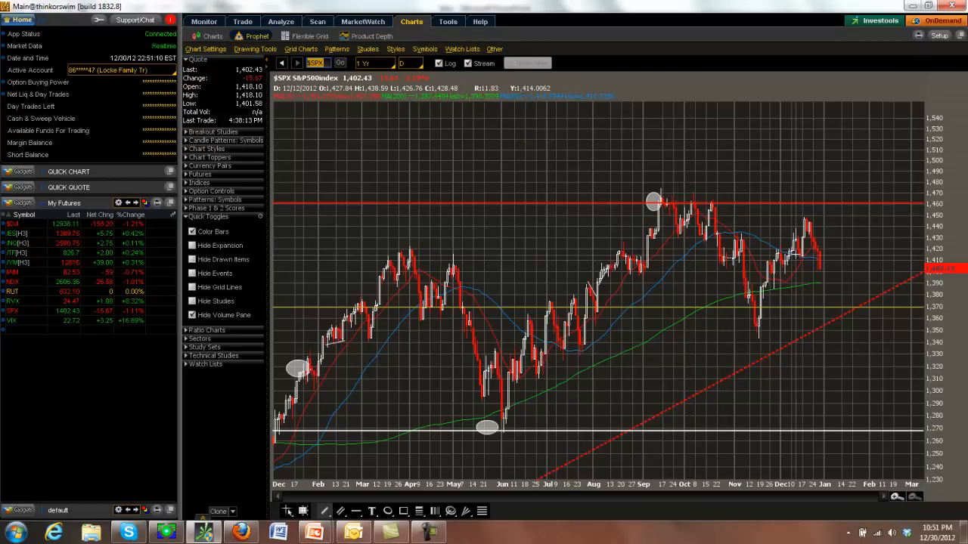
mouse_move(816, 239)
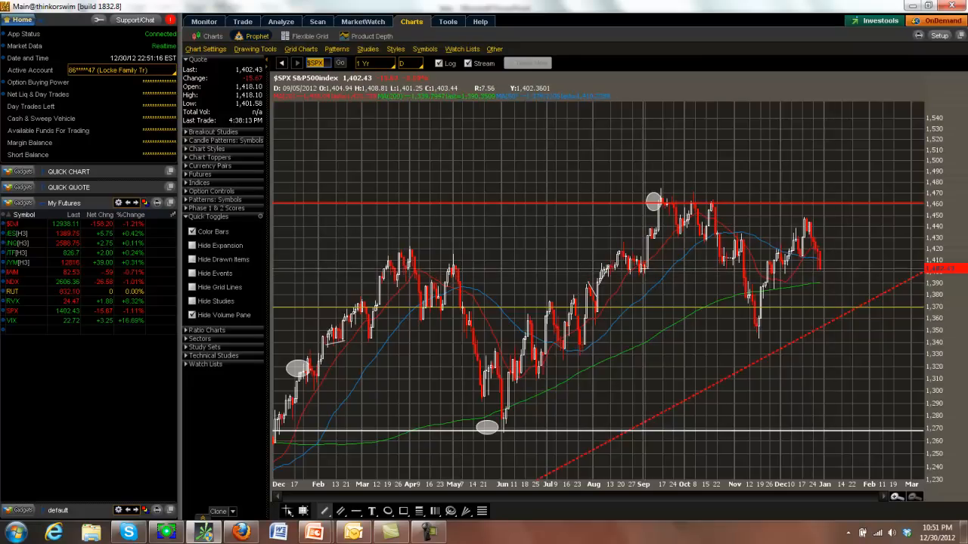
mouse_move(808, 267)
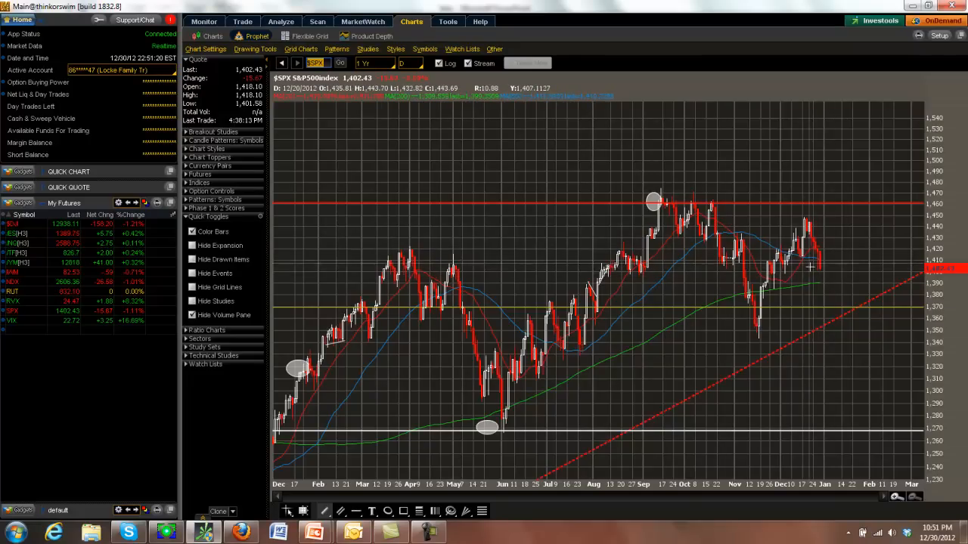
mouse_move(815, 263)
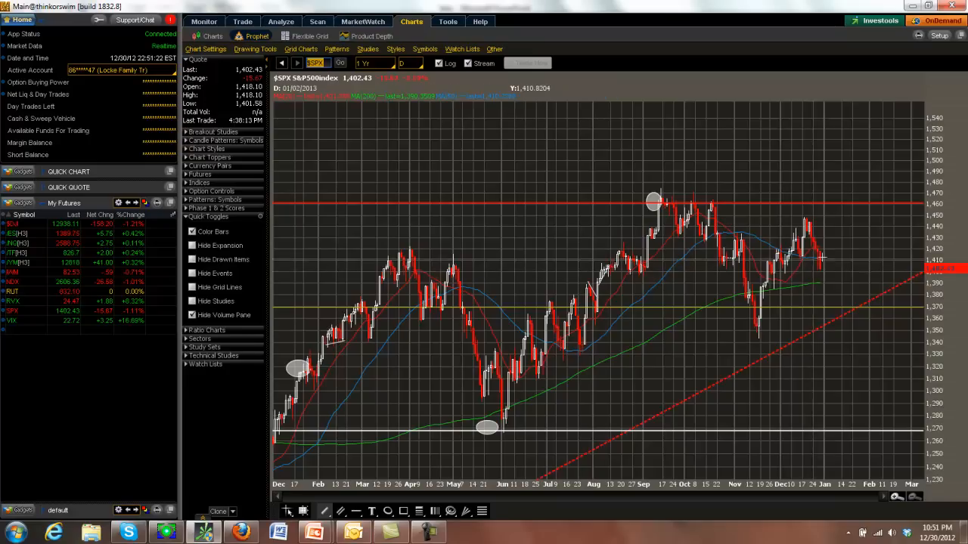
mouse_move(819, 260)
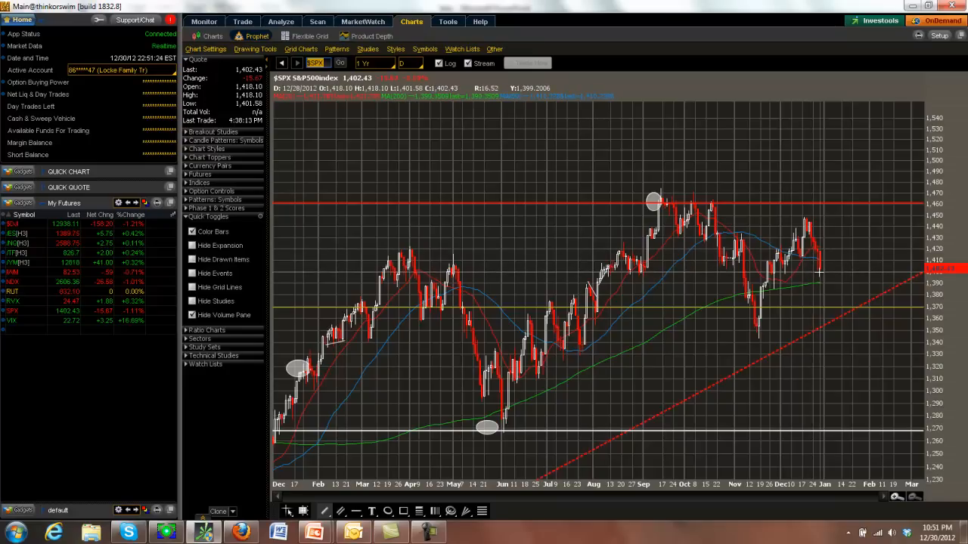
mouse_move(819, 272)
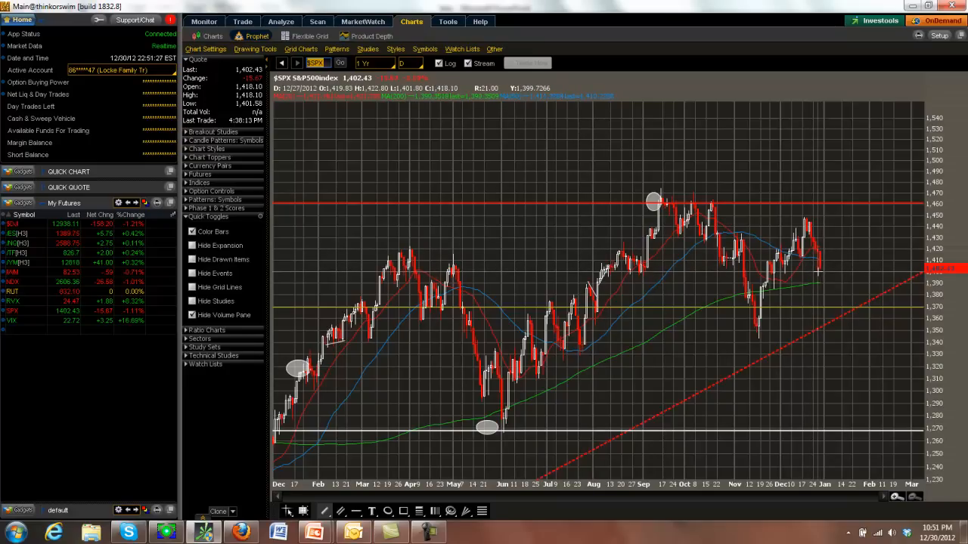
mouse_move(816, 275)
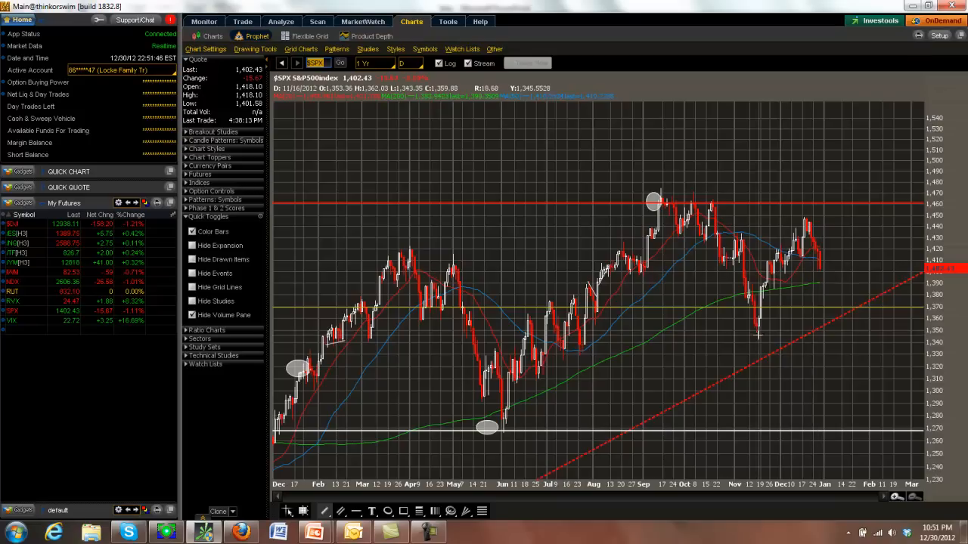
mouse_move(665, 370)
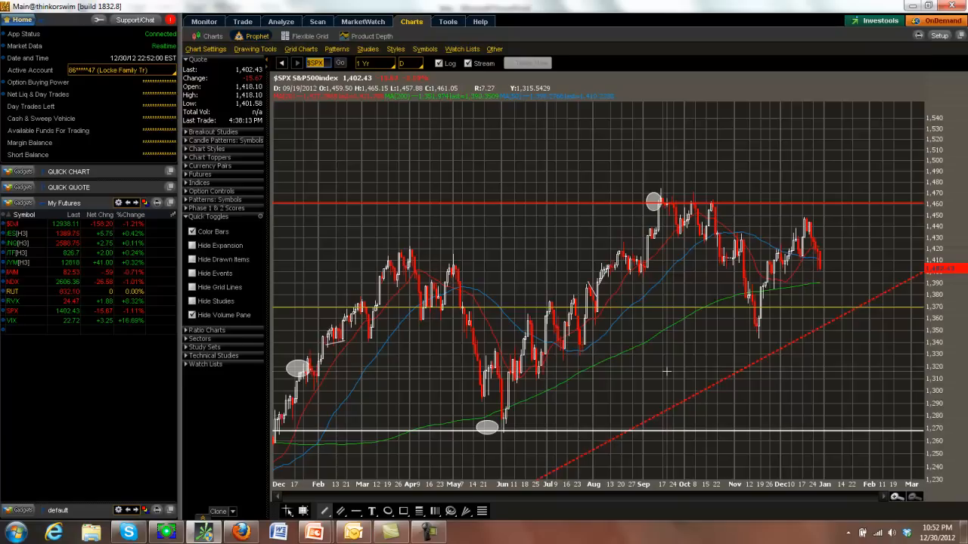
mouse_move(366, 161)
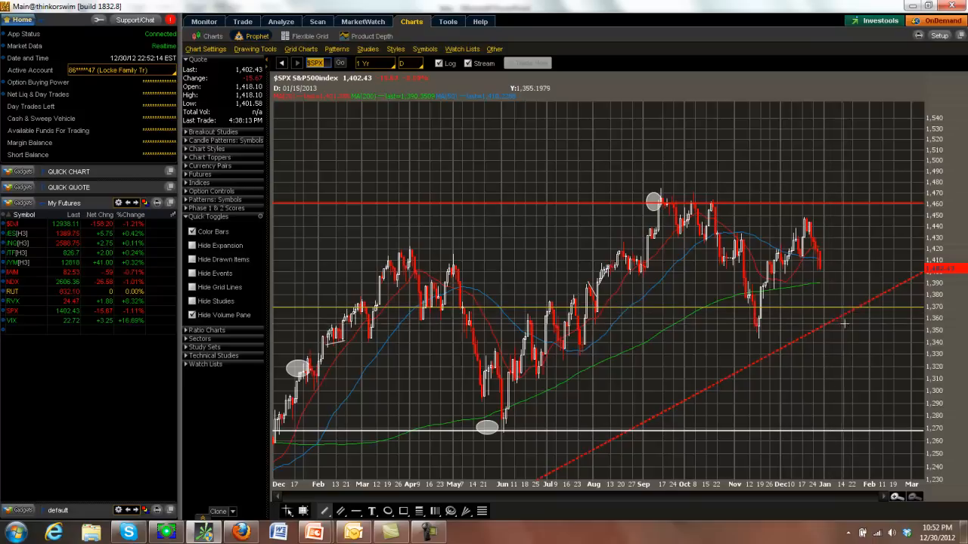
mouse_move(814, 310)
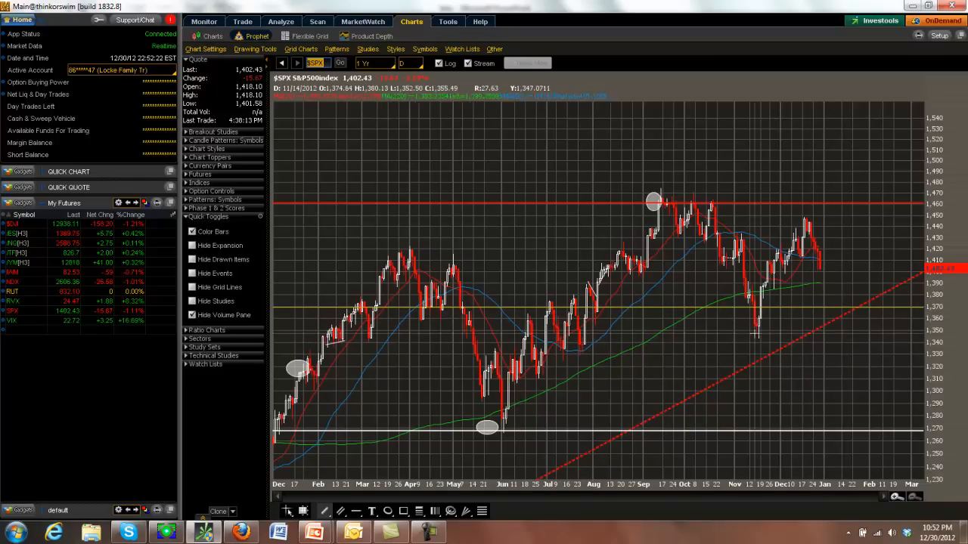
mouse_move(756, 333)
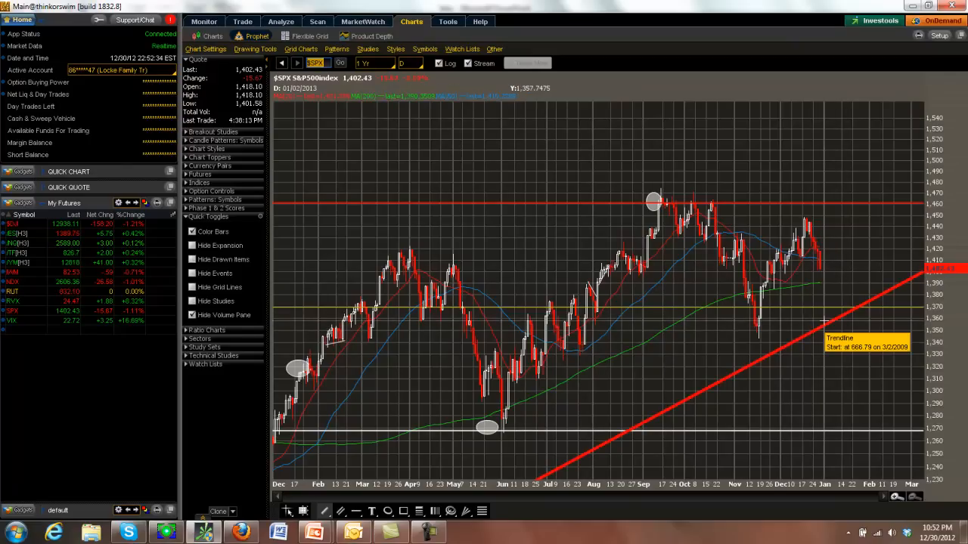
mouse_move(825, 329)
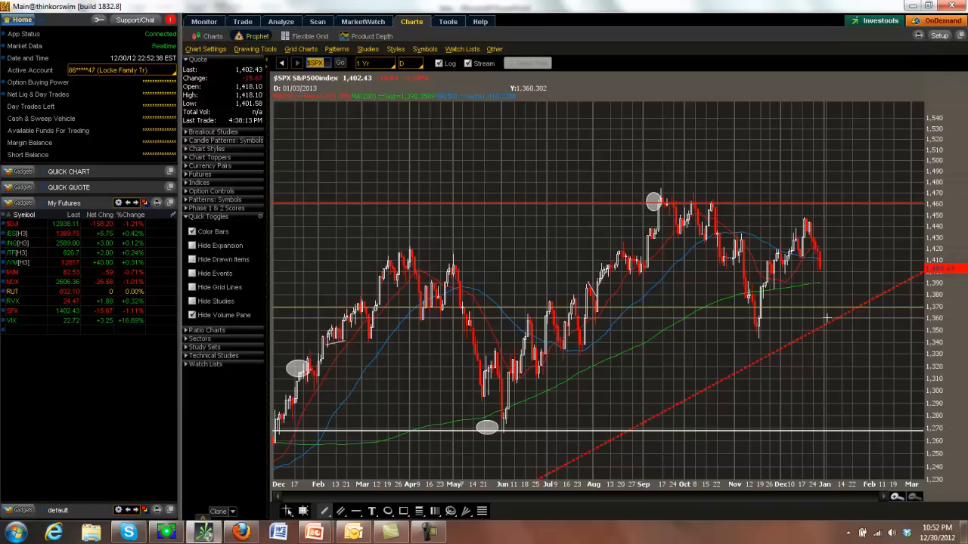
mouse_move(820, 317)
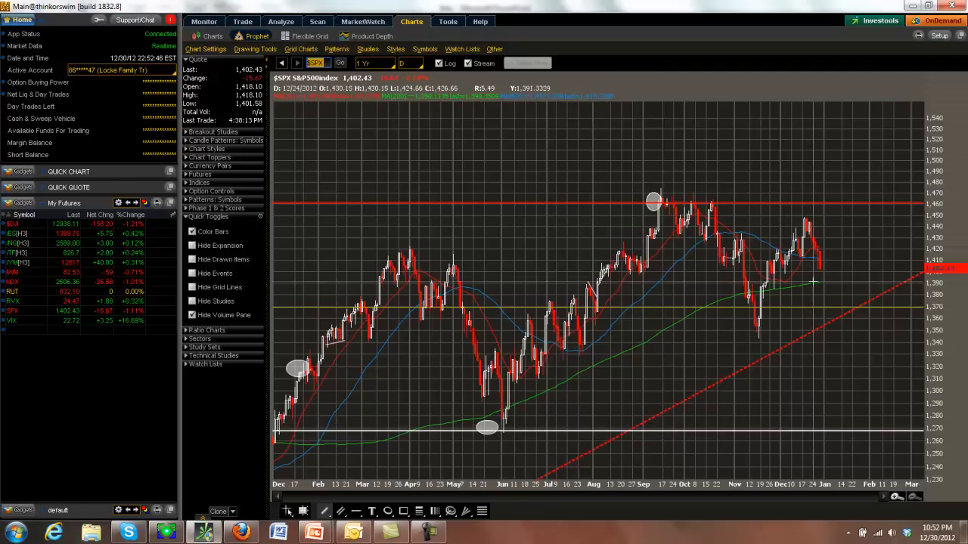
mouse_move(817, 269)
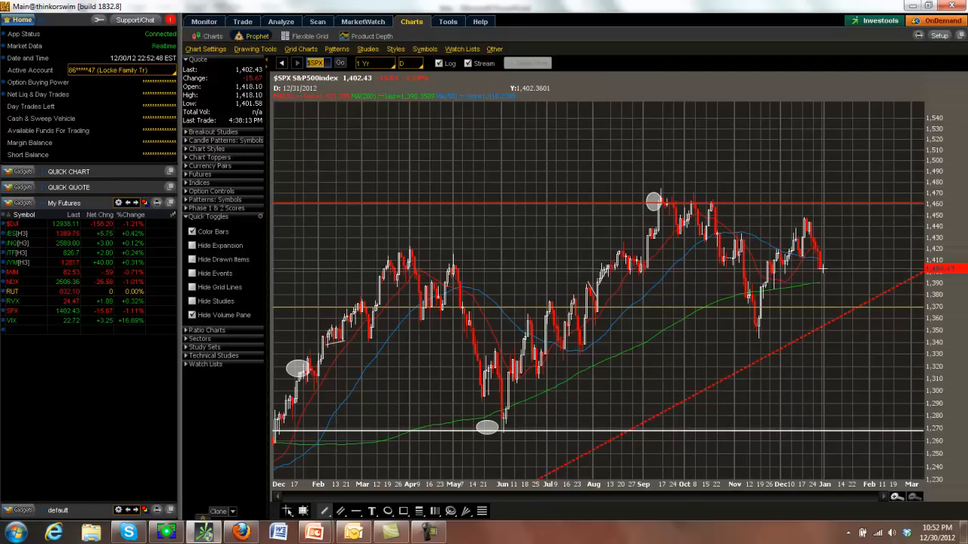
Step: Switch the S&P 500 chart to the multi-year time span covering 2007 through 2013
left_click(370, 63)
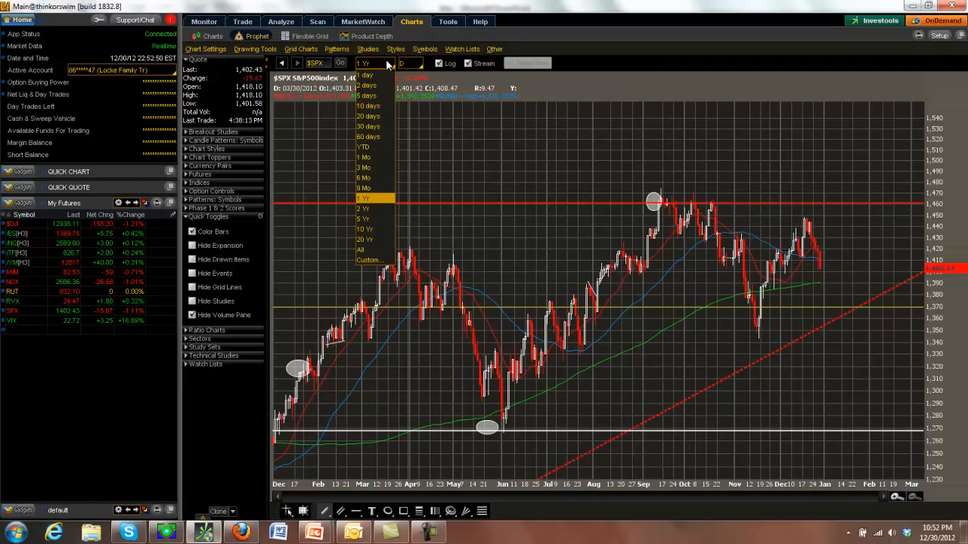
left_click(365, 218)
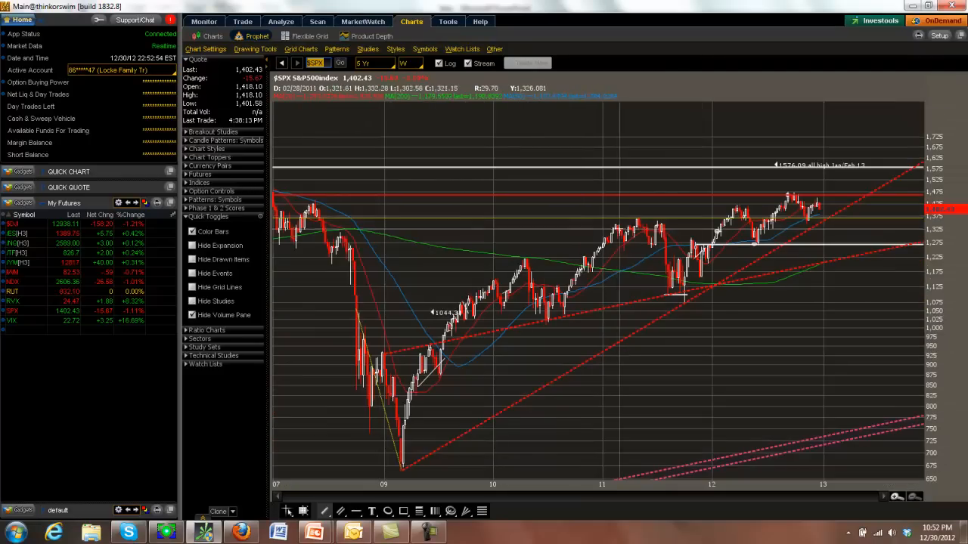
mouse_move(790, 202)
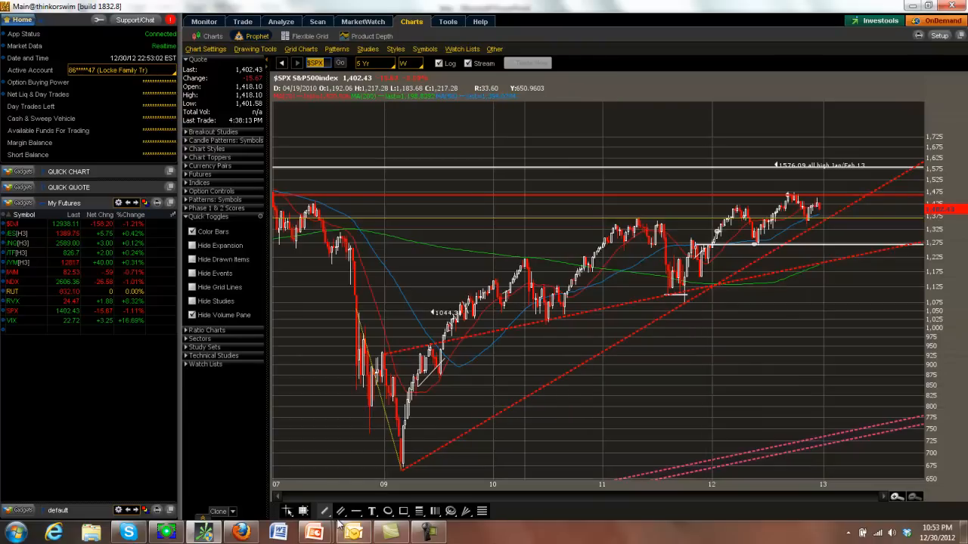
mouse_move(702, 230)
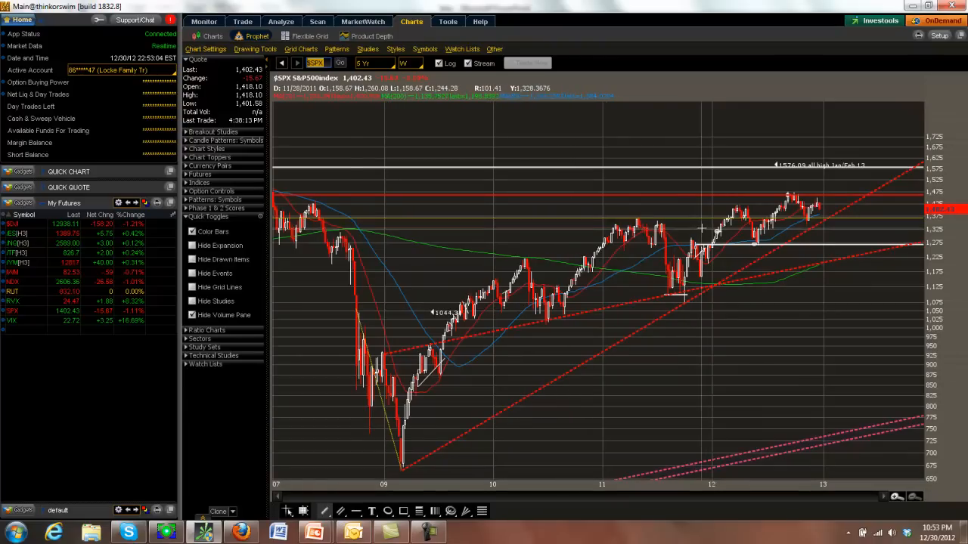
mouse_move(669, 228)
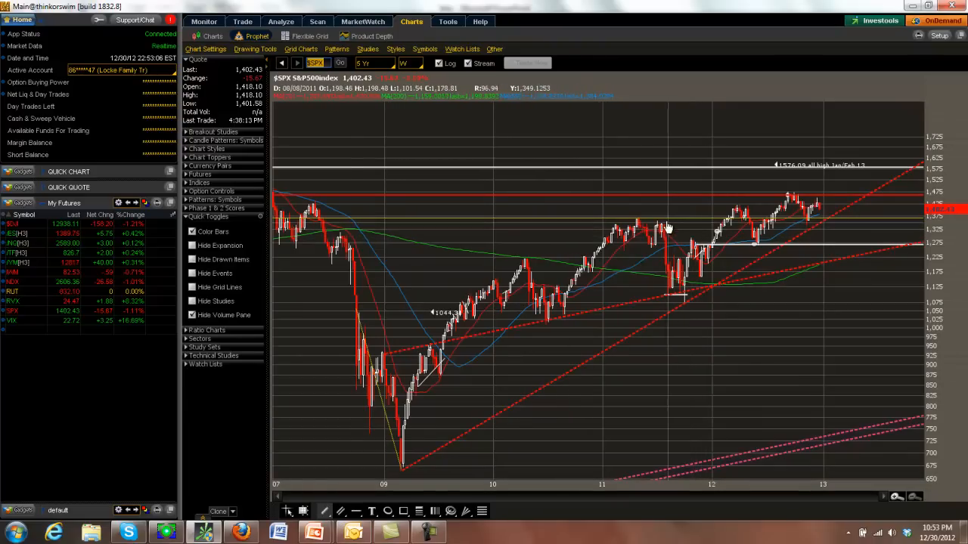
left_click_drag(643, 221, 813, 189)
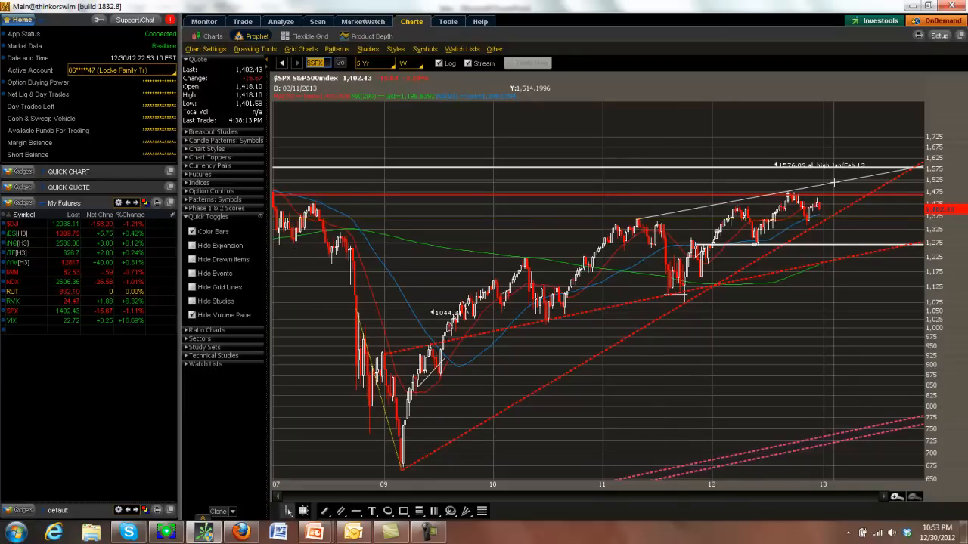
mouse_move(832, 190)
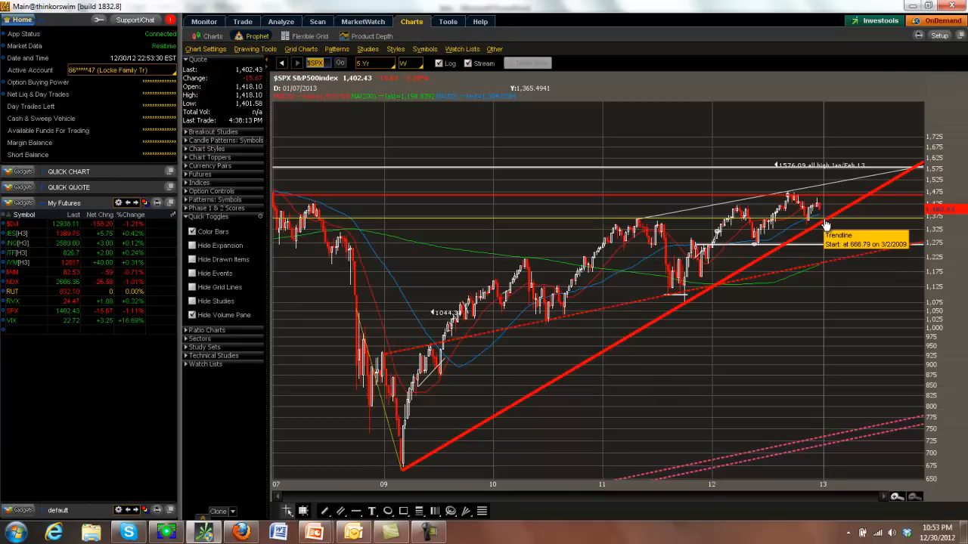
mouse_move(828, 227)
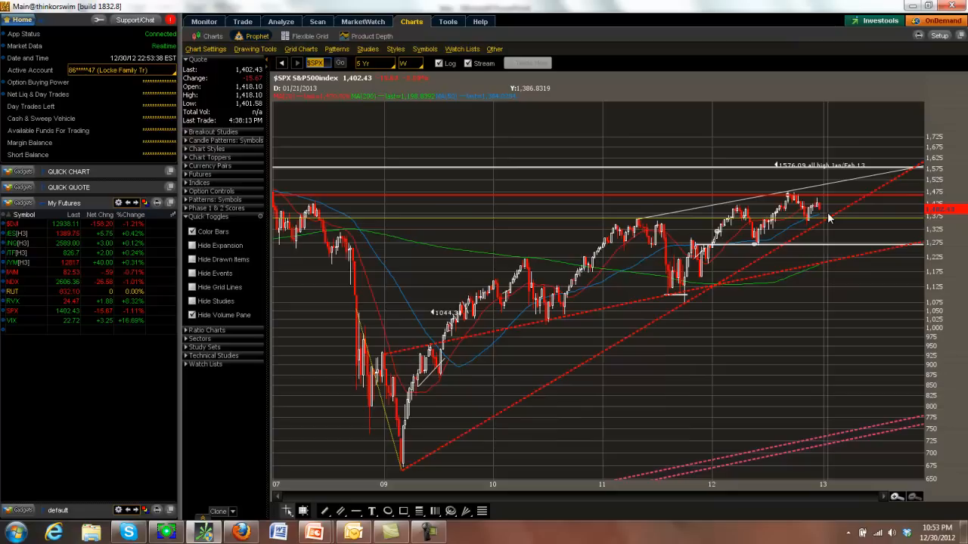
mouse_move(825, 215)
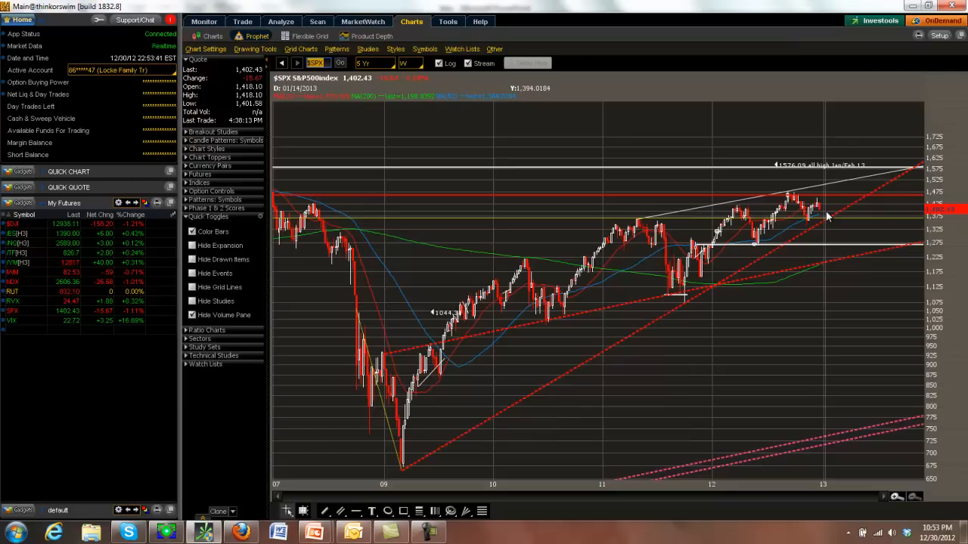
mouse_move(769, 236)
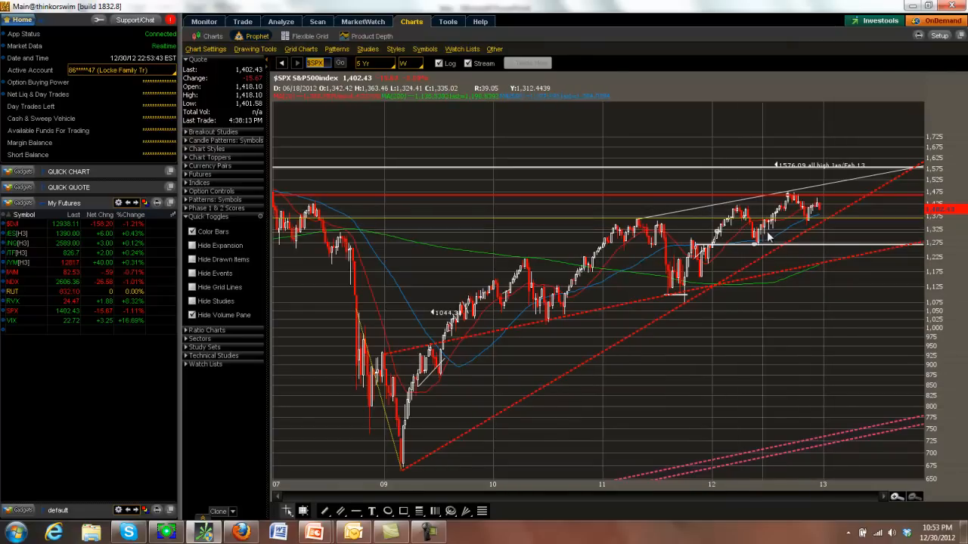
mouse_move(819, 220)
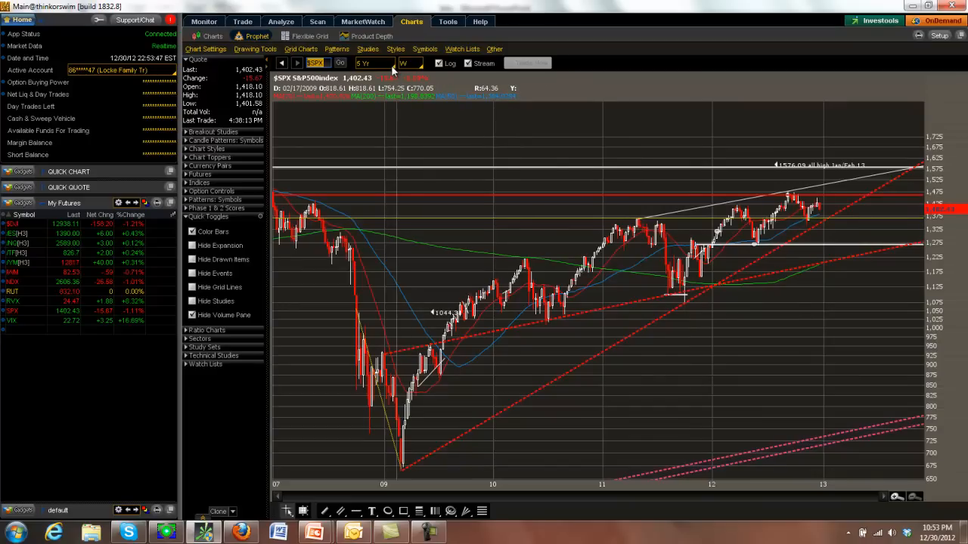
Step: Load the $NDX NASDAQ-100 chart and draw a new trendline across its price swings
left_click(384, 64)
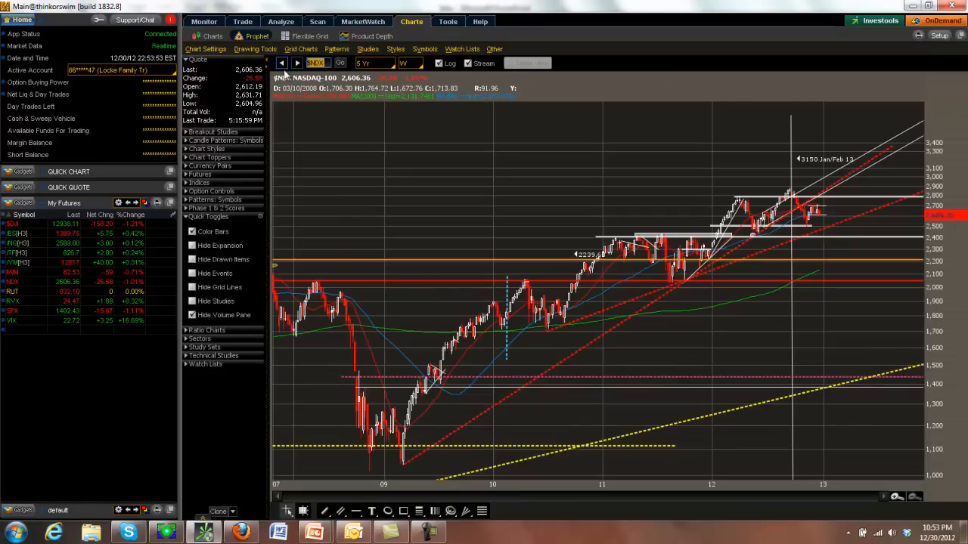
mouse_move(772, 275)
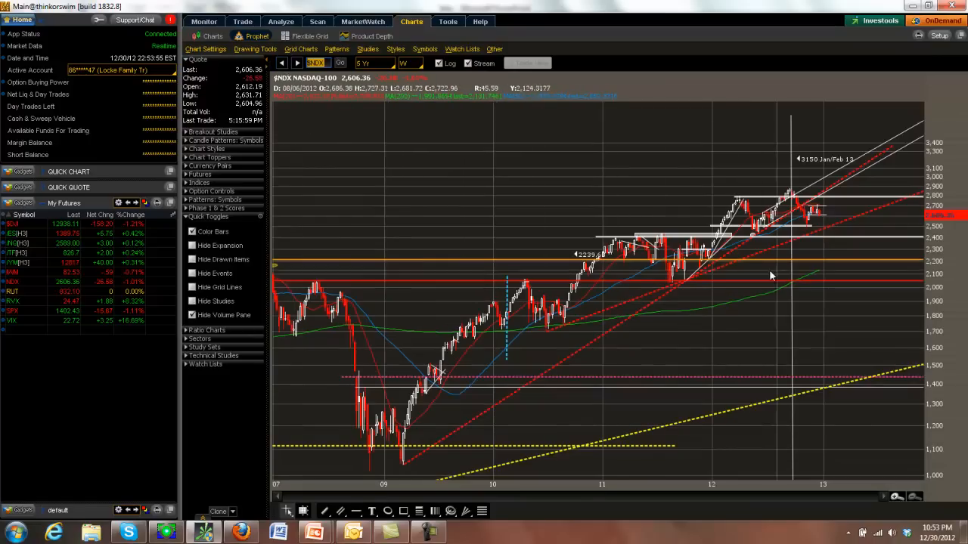
mouse_move(520, 387)
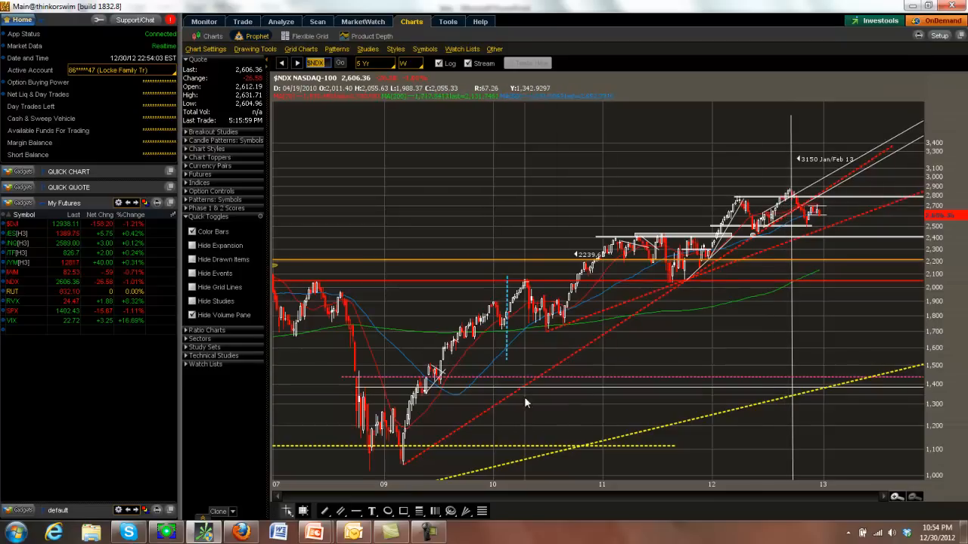
mouse_move(708, 310)
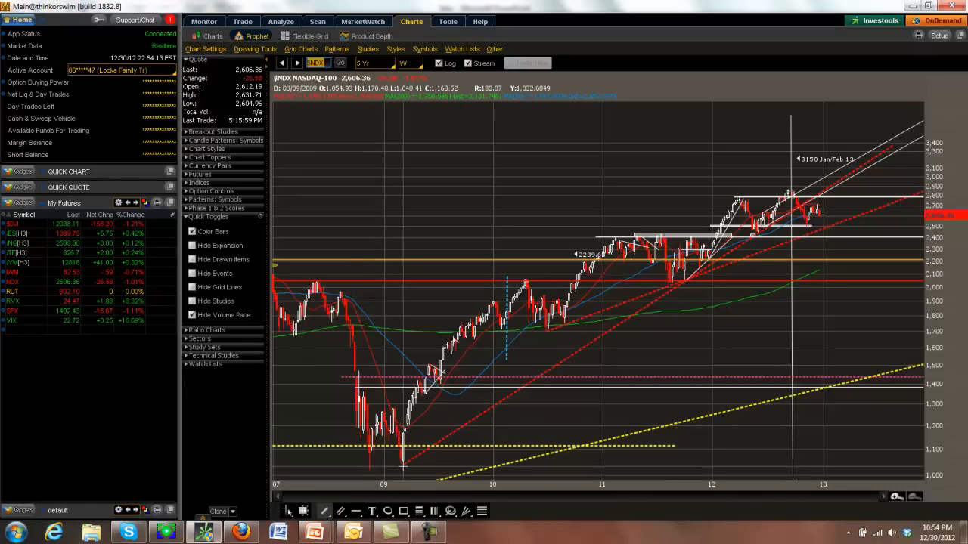
left_click_drag(401, 455, 689, 219)
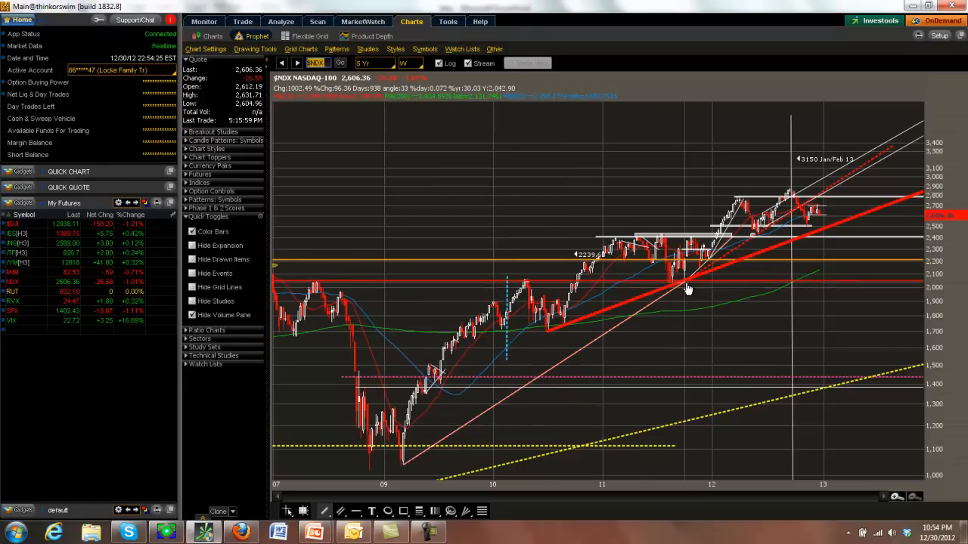
mouse_move(699, 269)
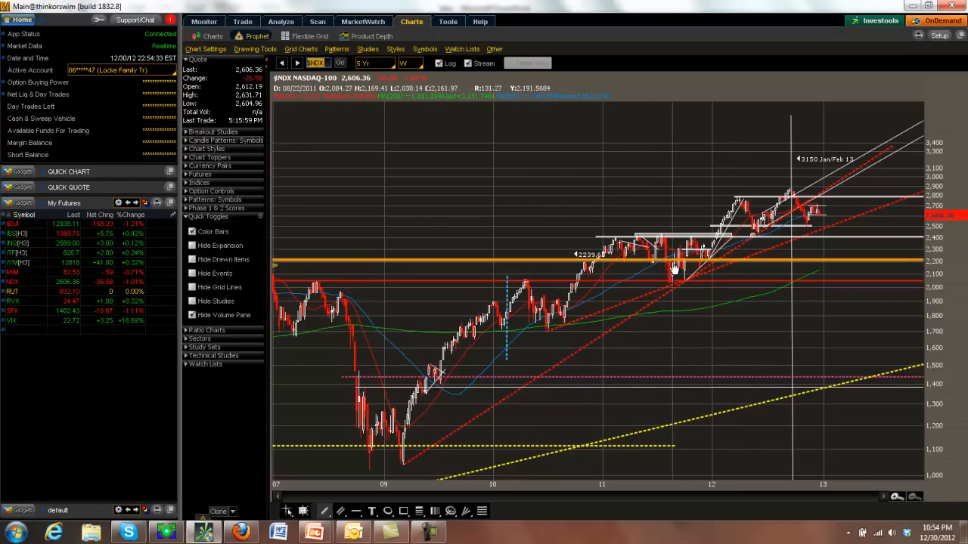
mouse_move(673, 270)
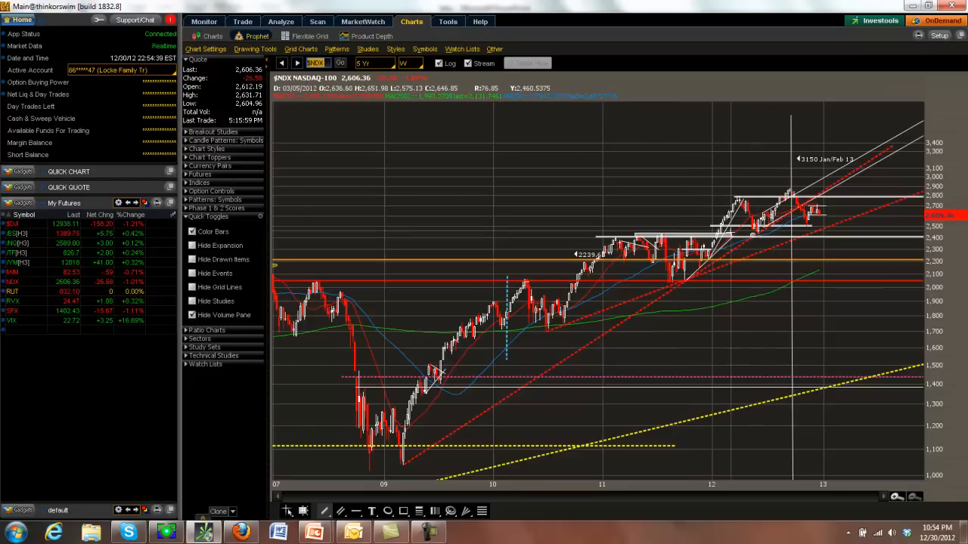
mouse_move(774, 199)
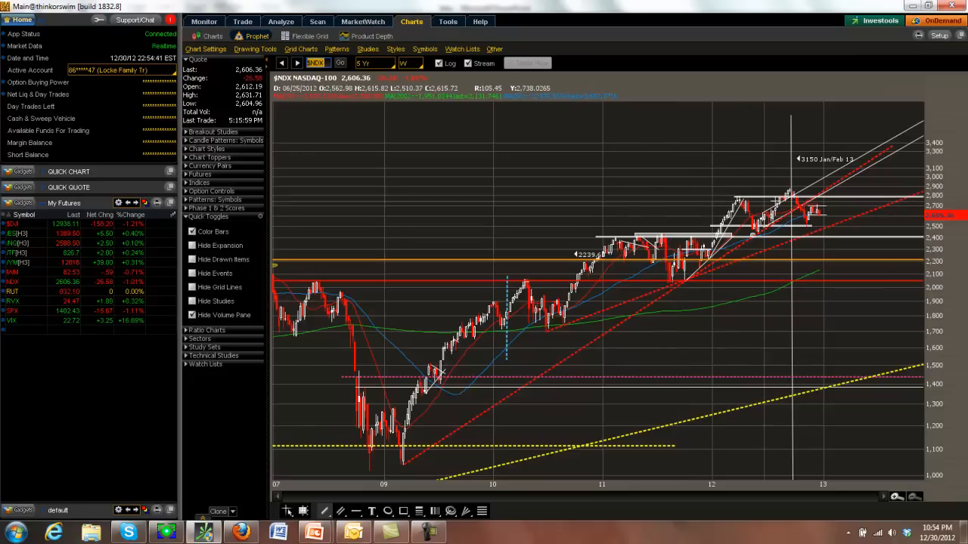
mouse_move(764, 227)
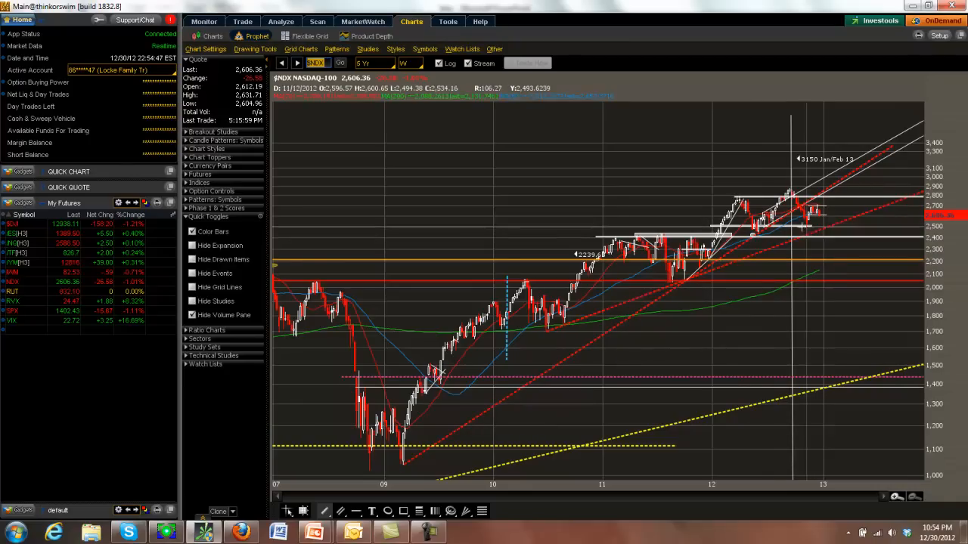
mouse_move(805, 227)
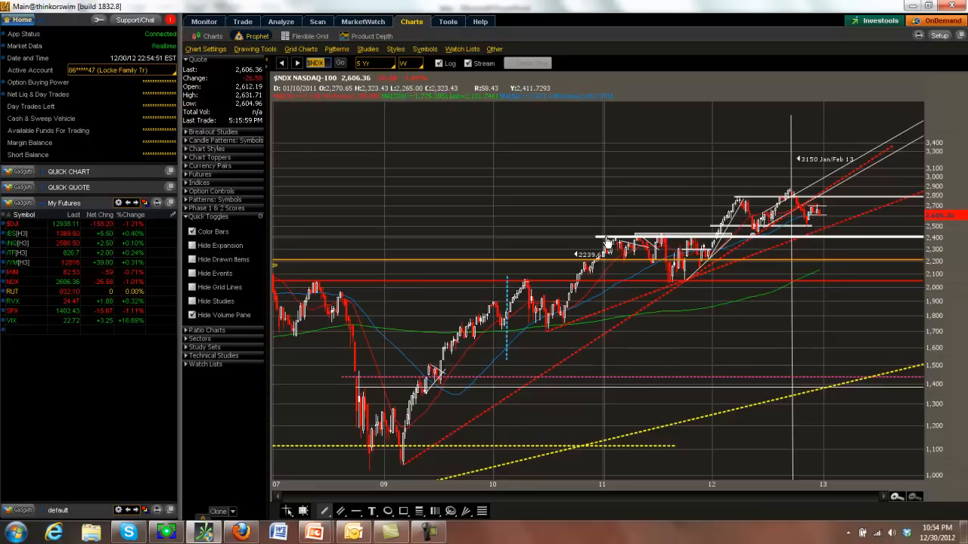
mouse_move(816, 244)
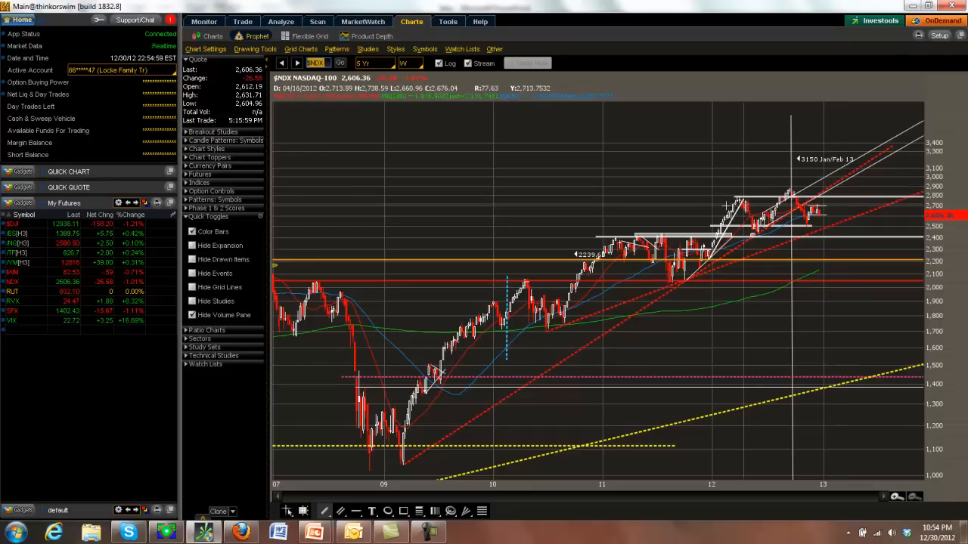
mouse_move(792, 197)
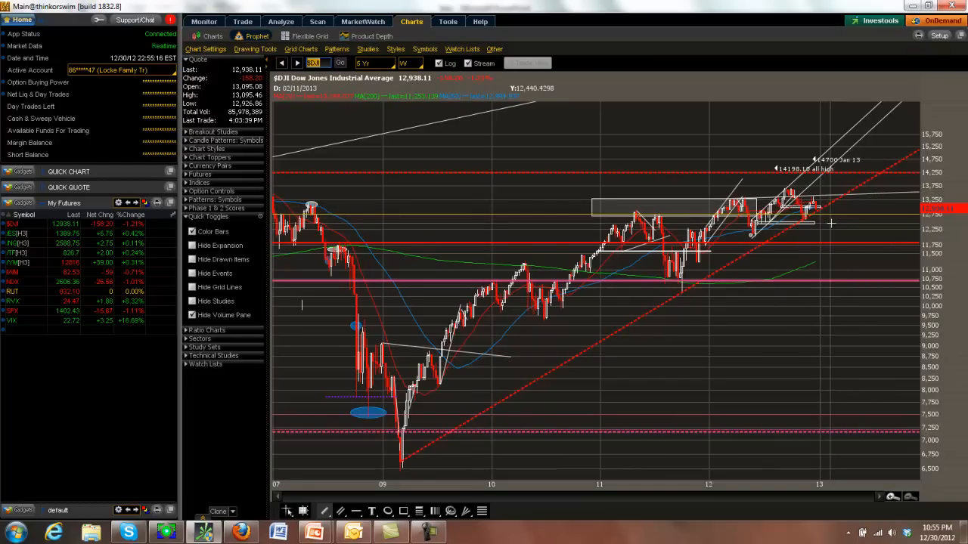
mouse_move(726, 300)
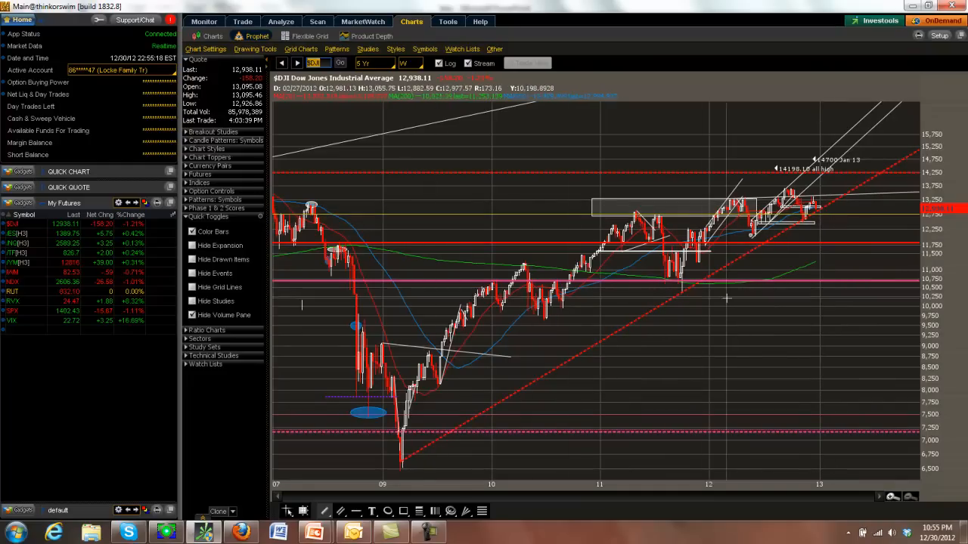
mouse_move(786, 245)
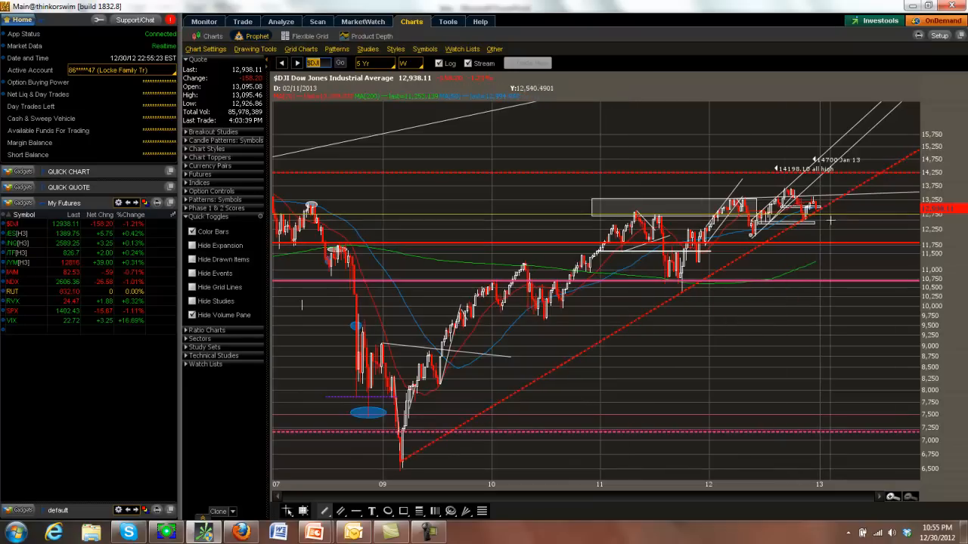
mouse_move(820, 224)
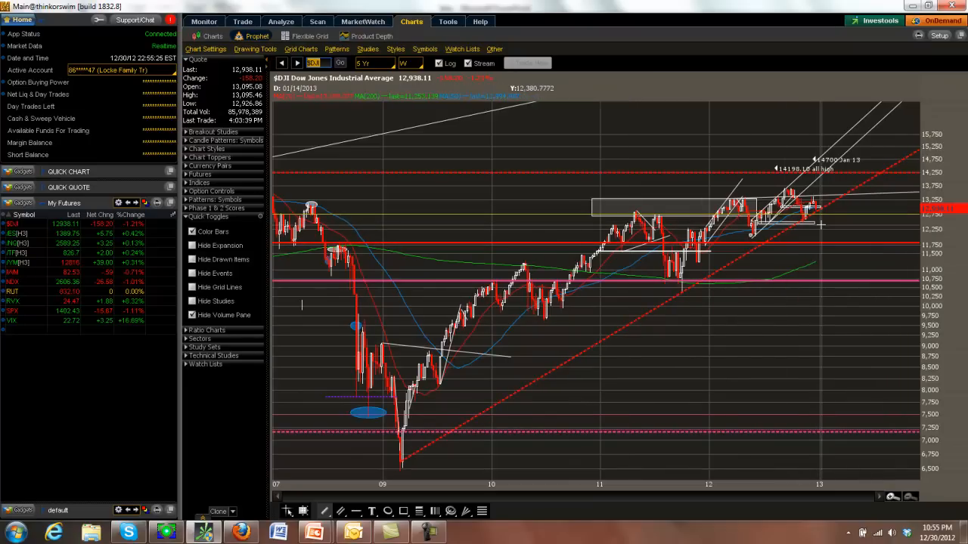
mouse_move(830, 233)
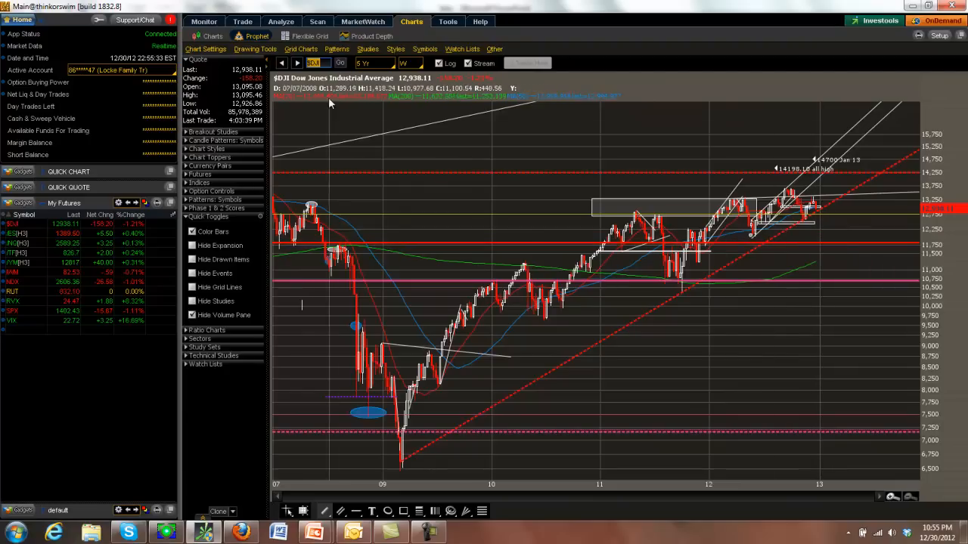
Step: Load the $RUT Russell 2000 chart and bring up its time period choices
left_click(281, 64)
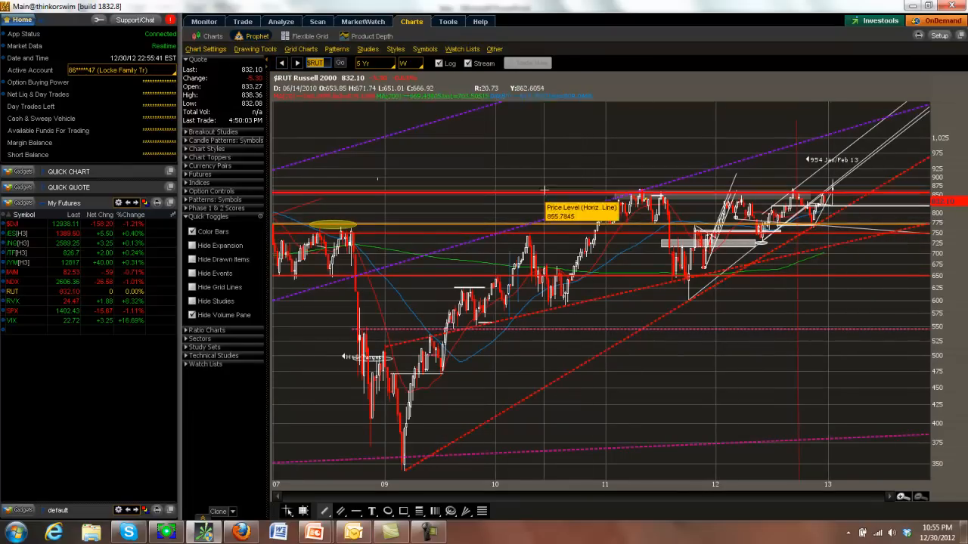
left_click(374, 64)
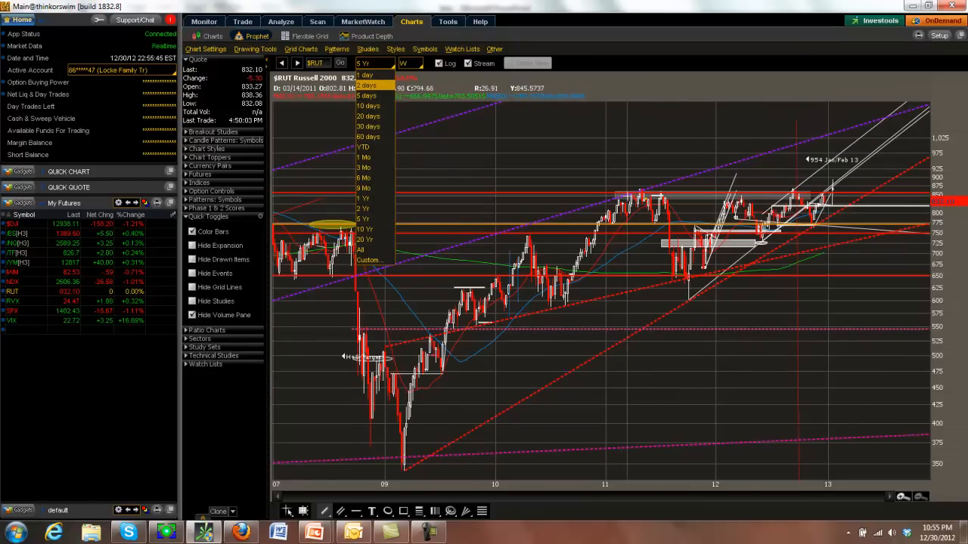
mouse_move(693, 295)
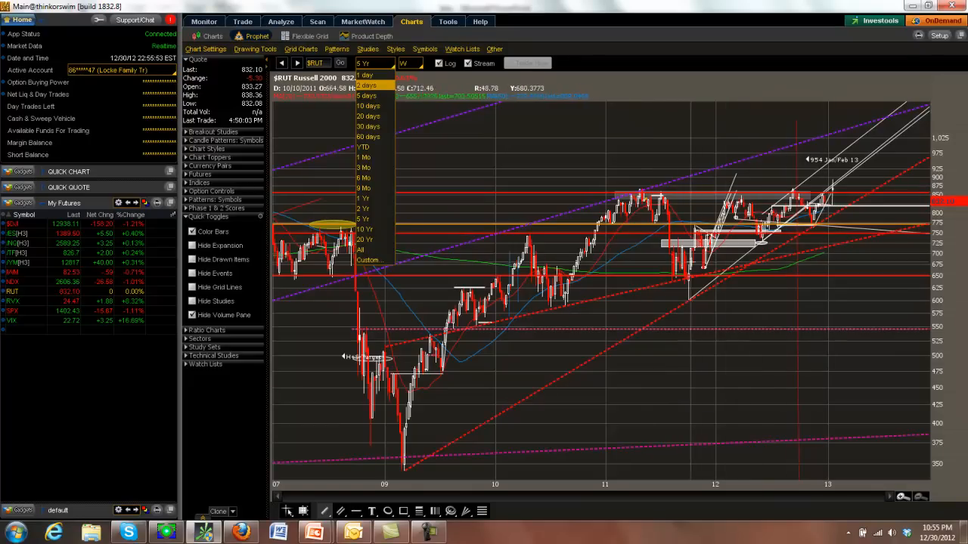
mouse_move(366, 187)
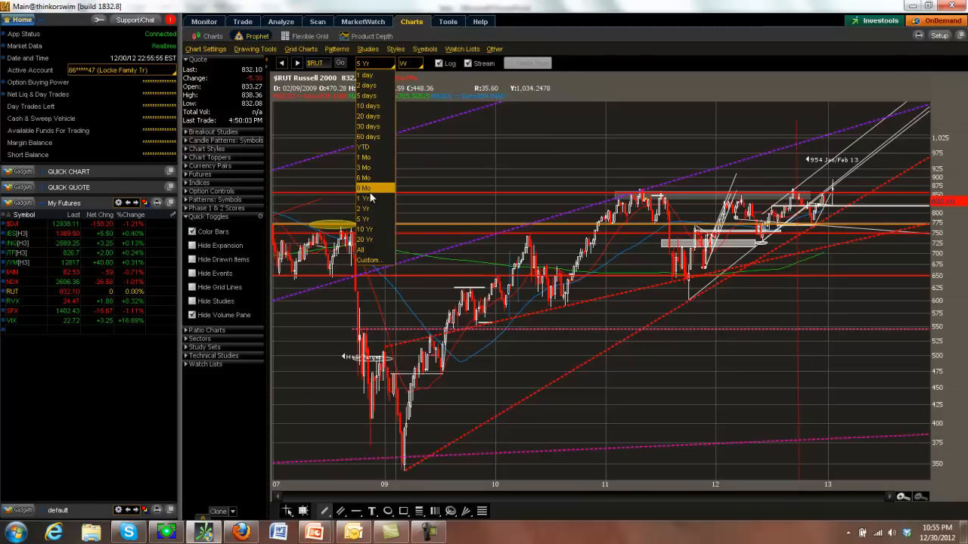
mouse_move(366, 198)
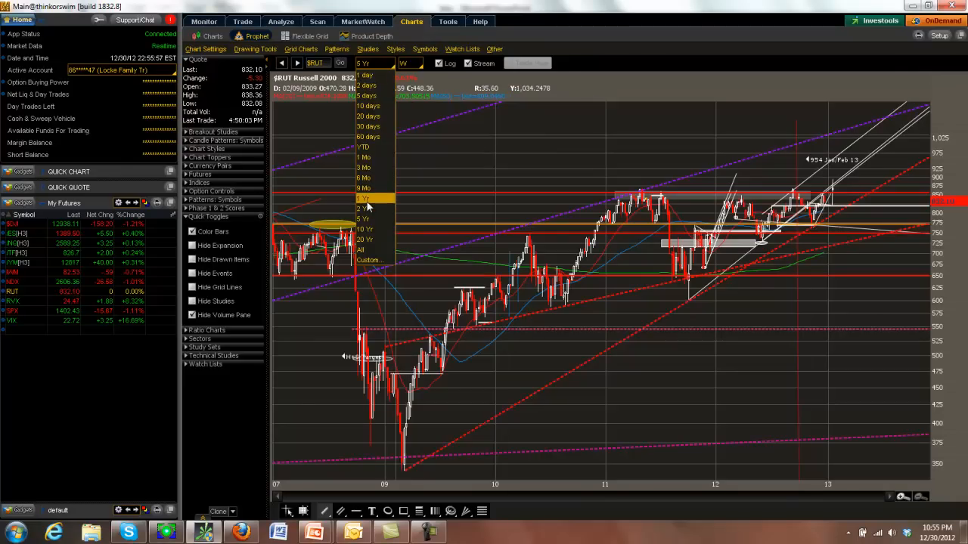
Step: Show one year of daily $RUT prices and draw a trendline along the recent move
left_click(363, 198)
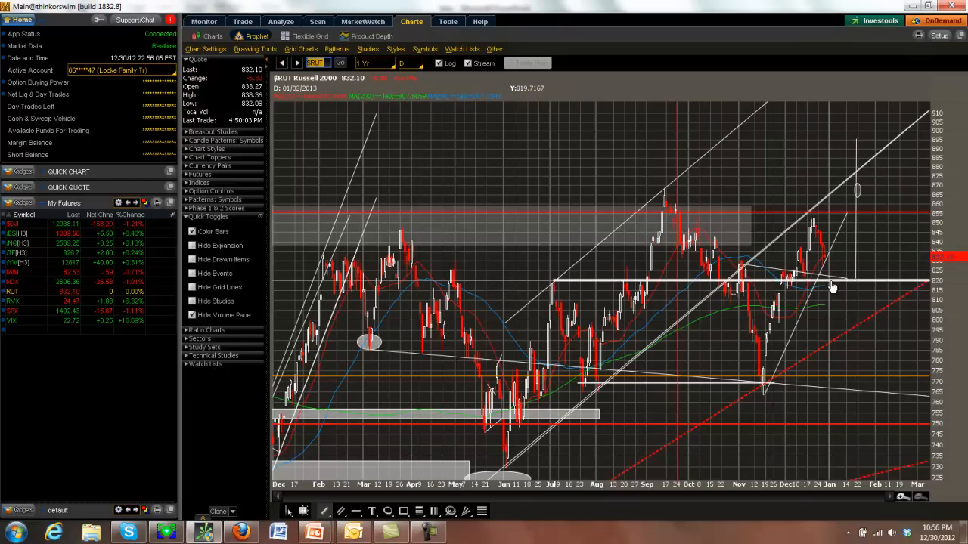
mouse_move(832, 284)
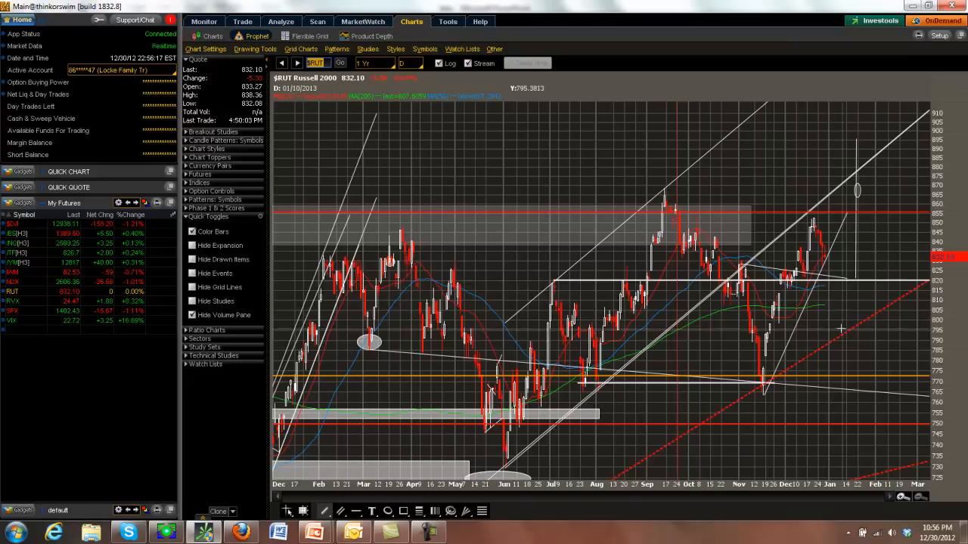
mouse_move(838, 290)
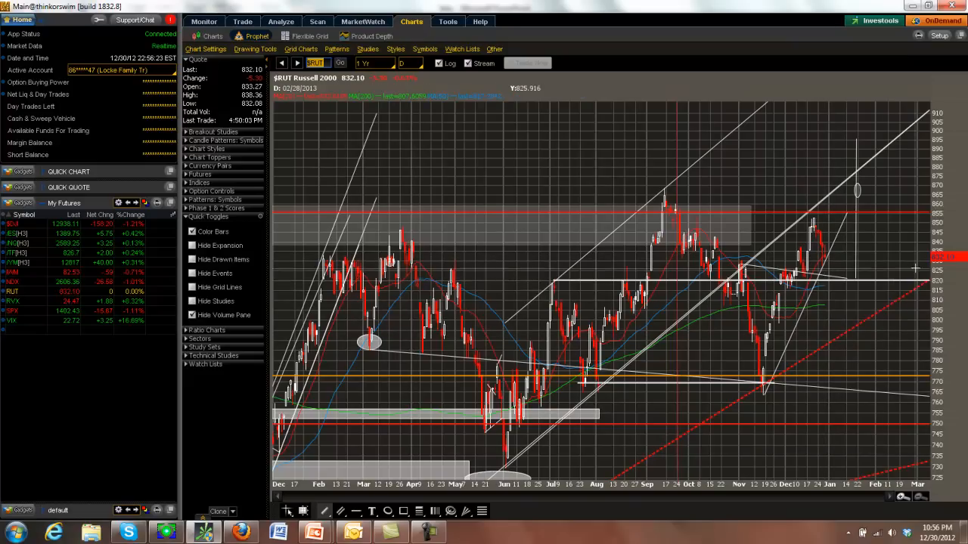
mouse_move(838, 286)
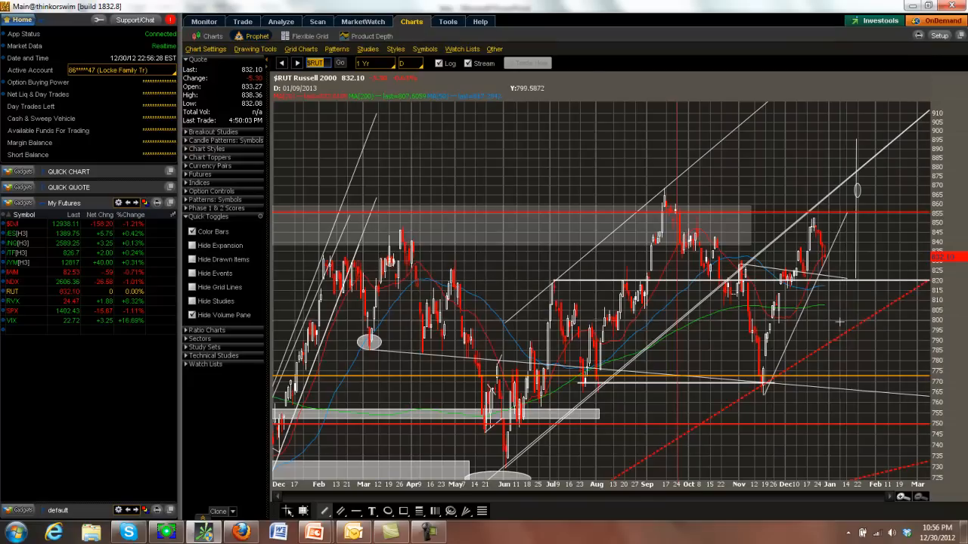
left_click_drag(589, 476, 923, 280)
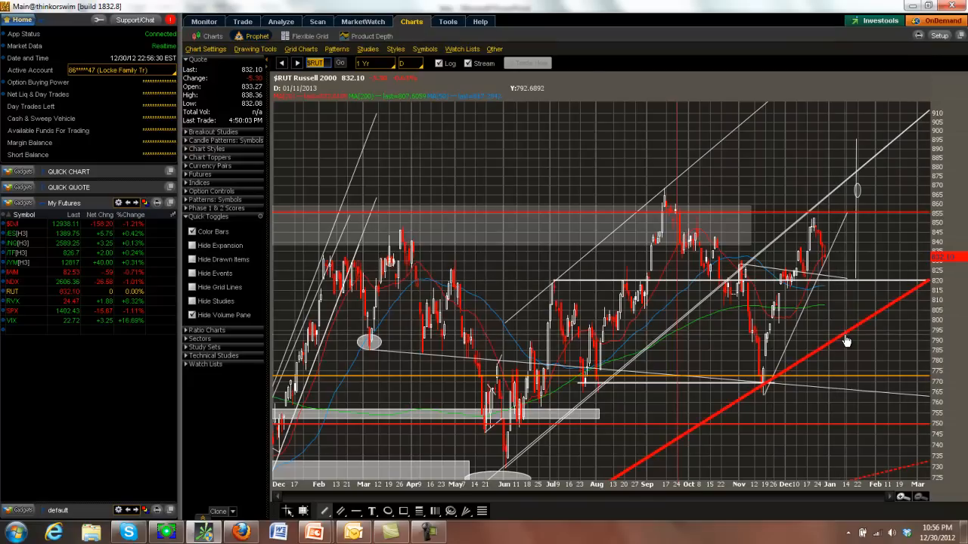
mouse_move(845, 339)
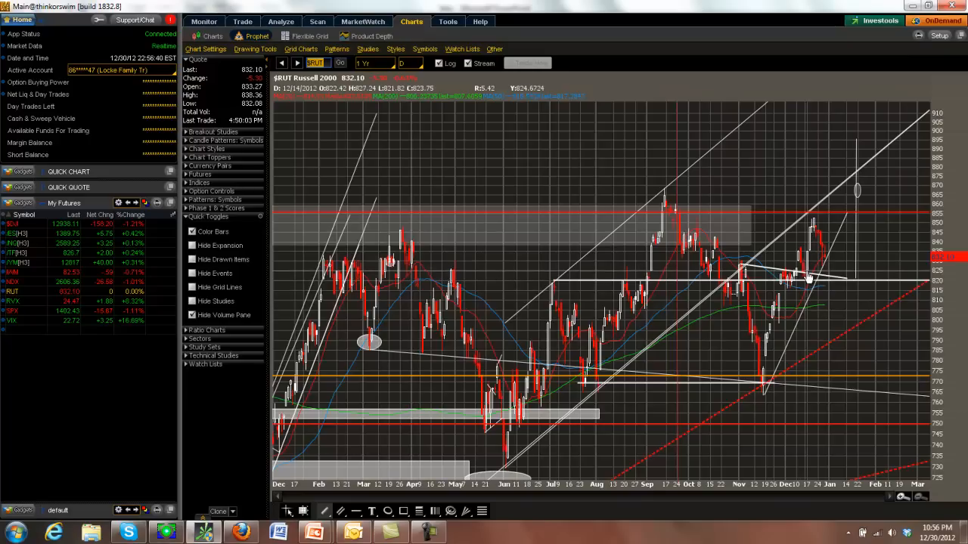
mouse_move(820, 273)
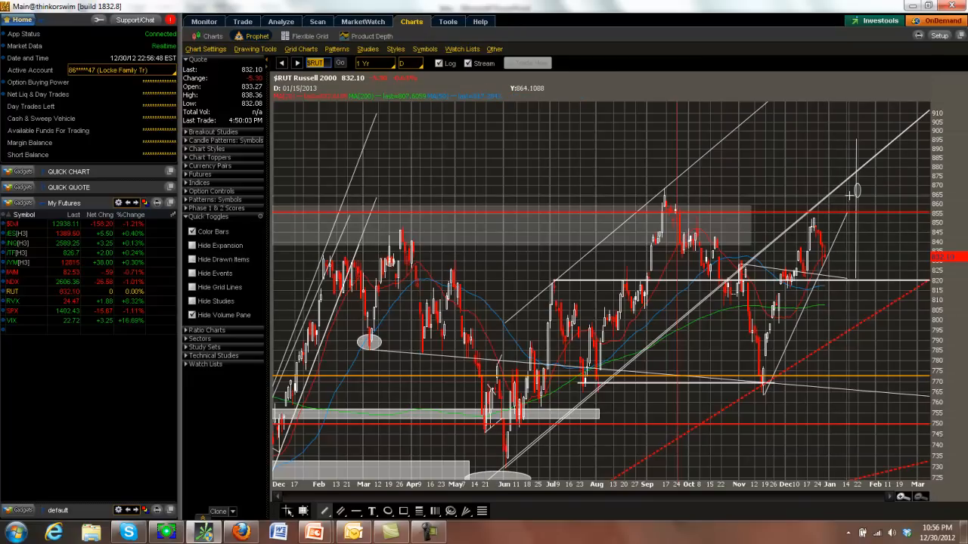
mouse_move(801, 194)
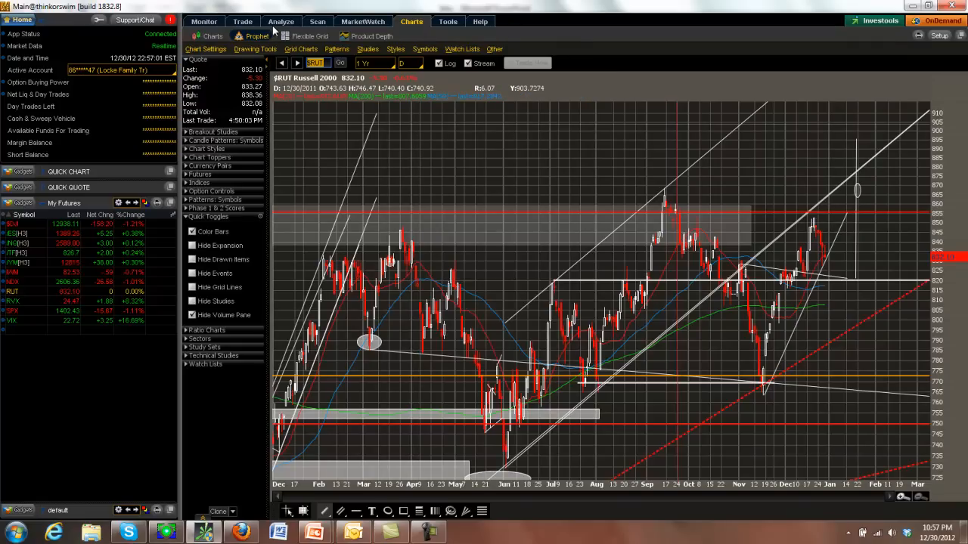
mouse_move(550, 260)
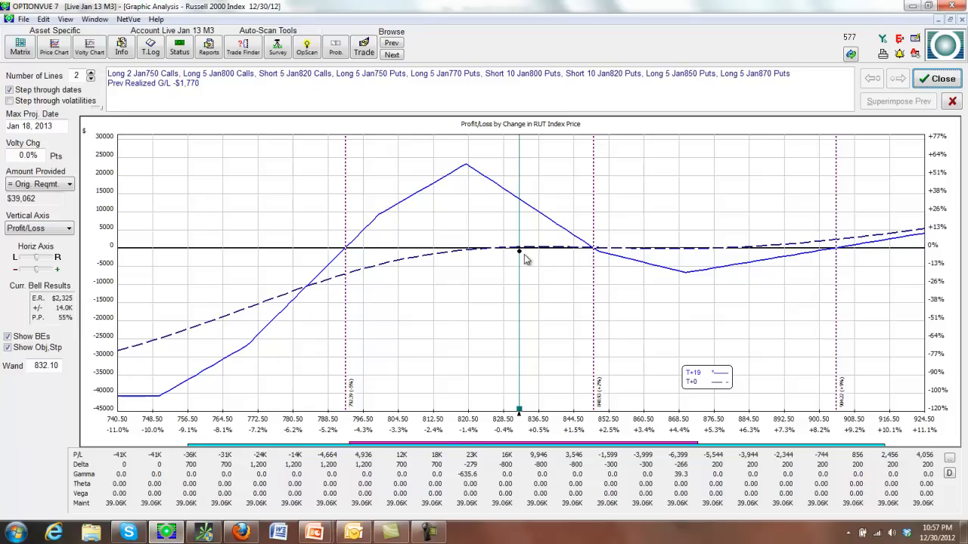
mouse_move(521, 254)
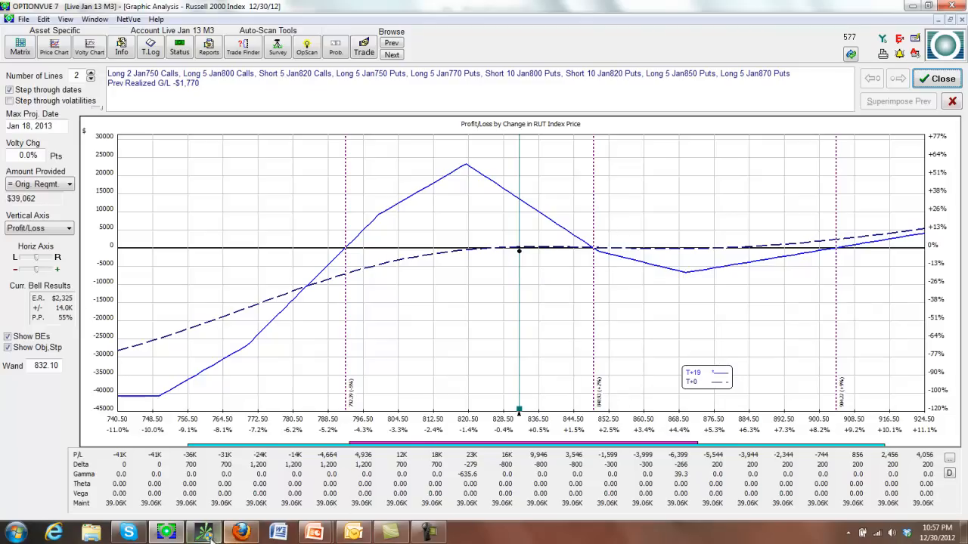
Step: Return to the charts showing the $RVX volatility index and bring up its time range choices
left_click(203, 532)
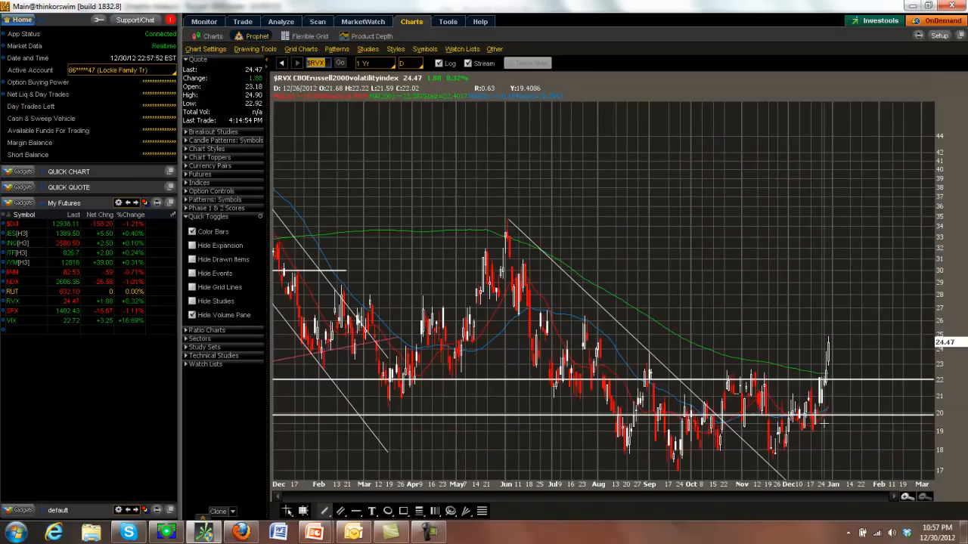
mouse_move(817, 431)
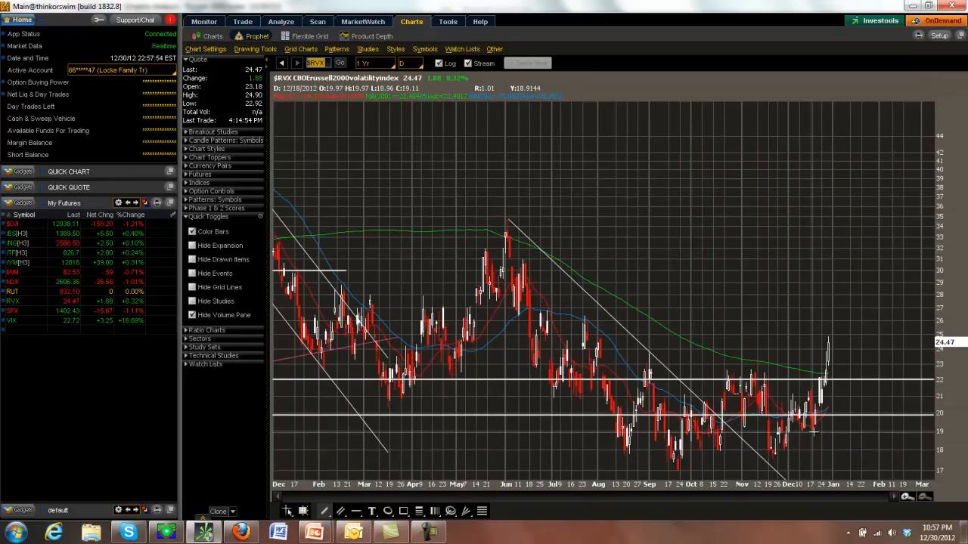
mouse_move(813, 431)
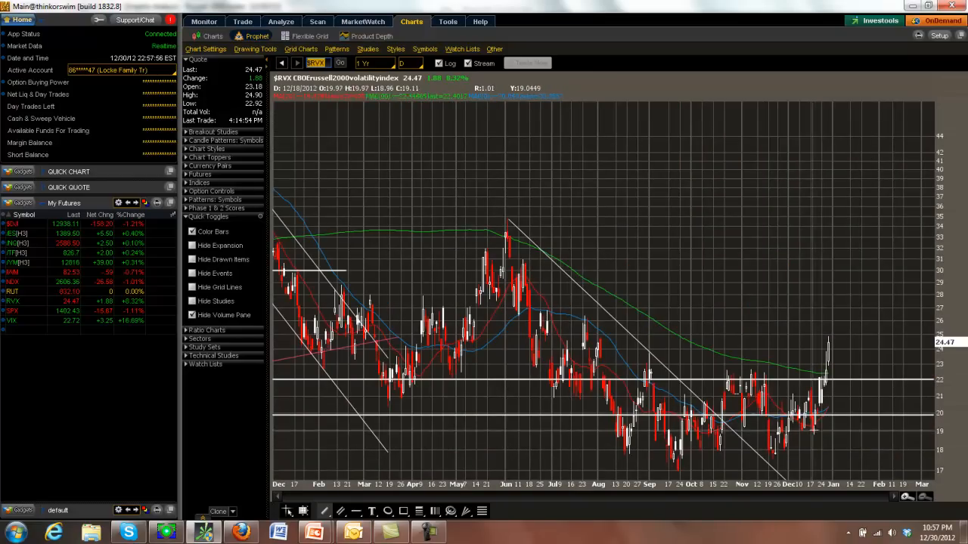
mouse_move(817, 431)
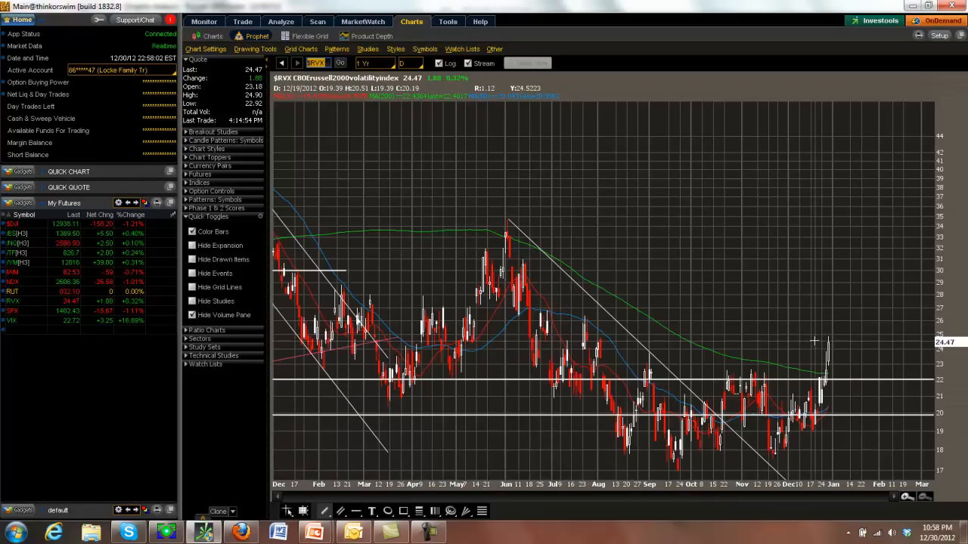
mouse_move(815, 335)
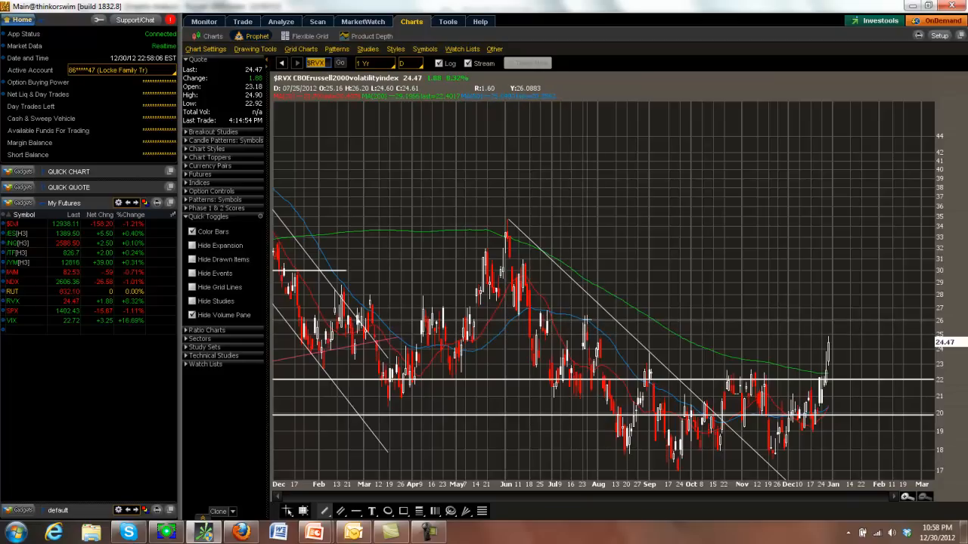
mouse_move(605, 345)
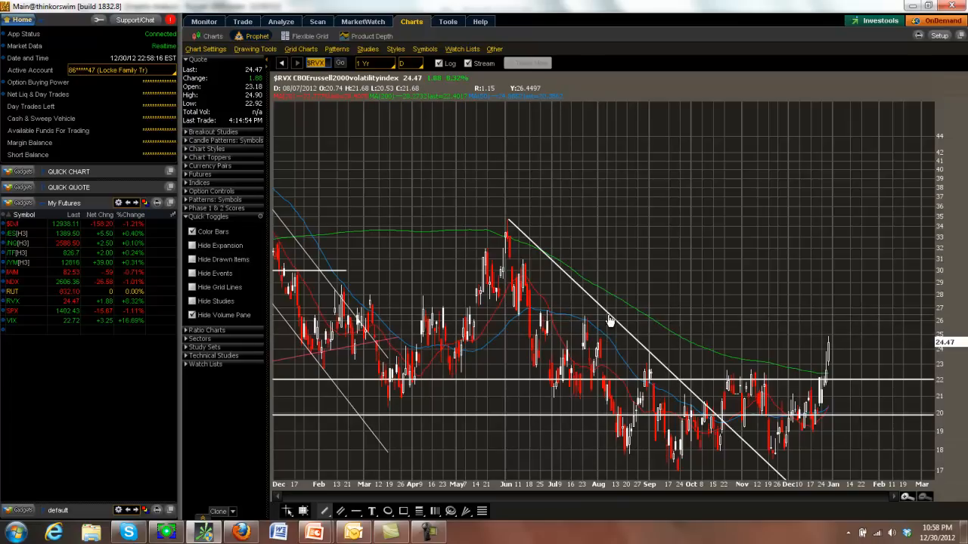
mouse_move(608, 308)
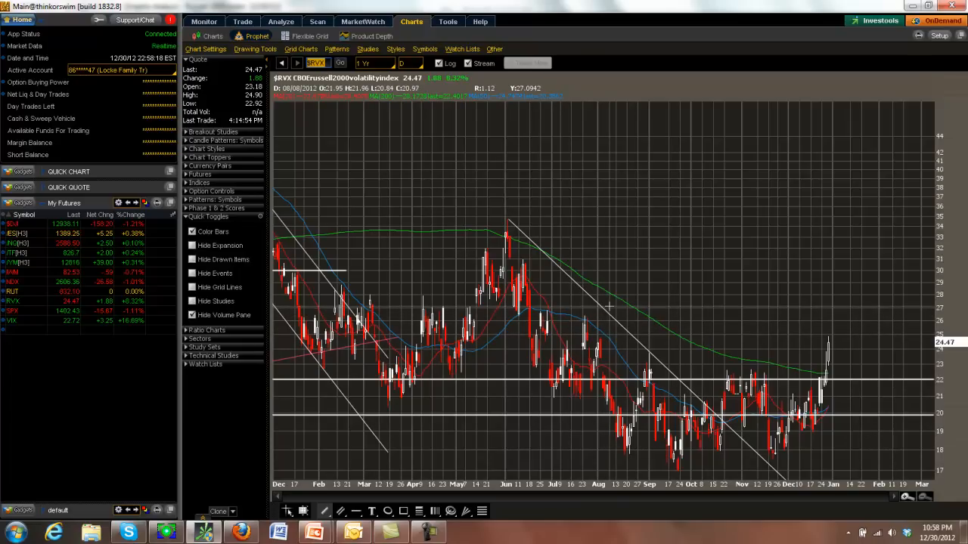
mouse_move(686, 327)
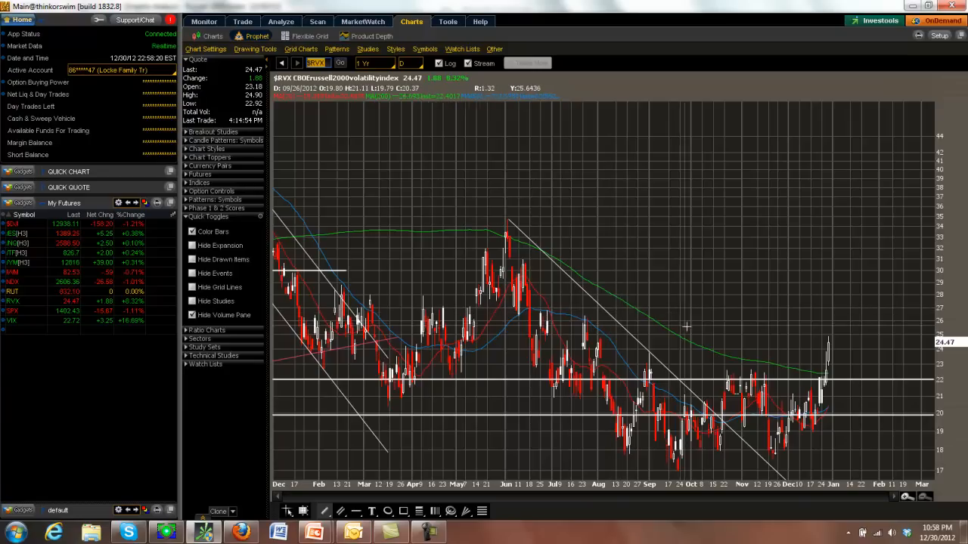
mouse_move(755, 393)
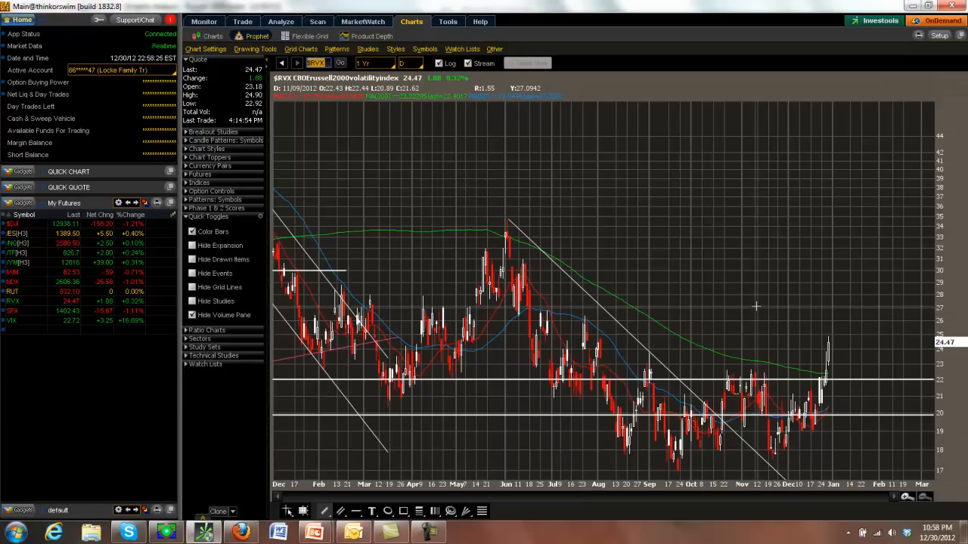
left_click(370, 63)
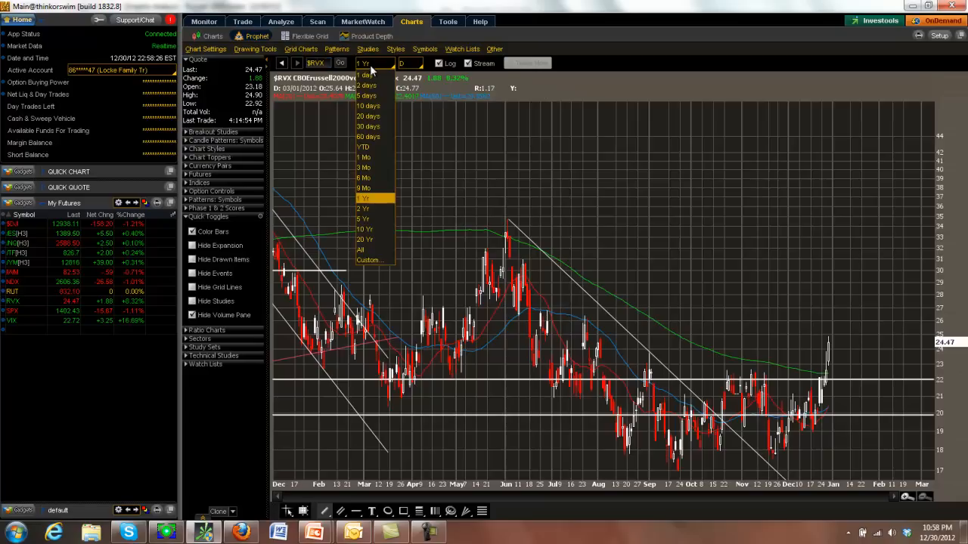
left_click(363, 217)
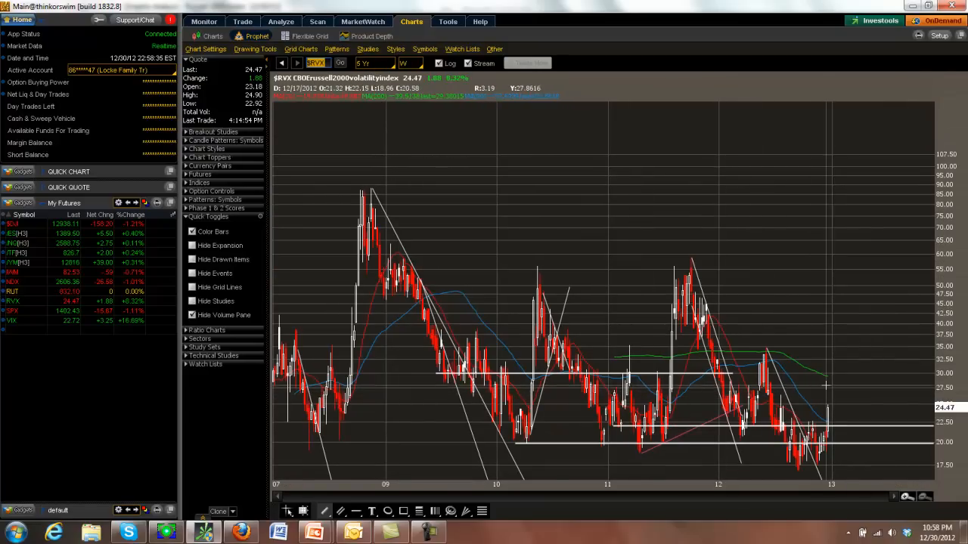
mouse_move(832, 390)
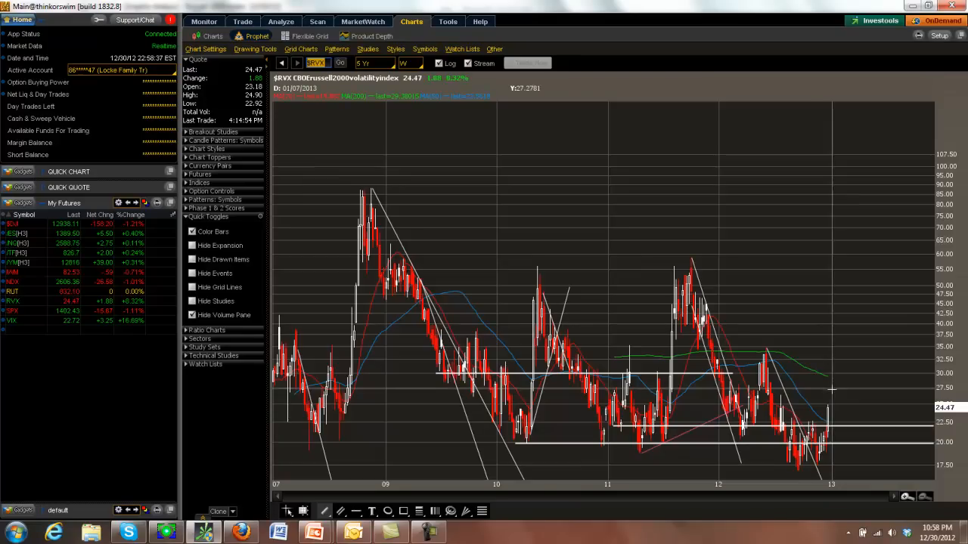
mouse_move(832, 391)
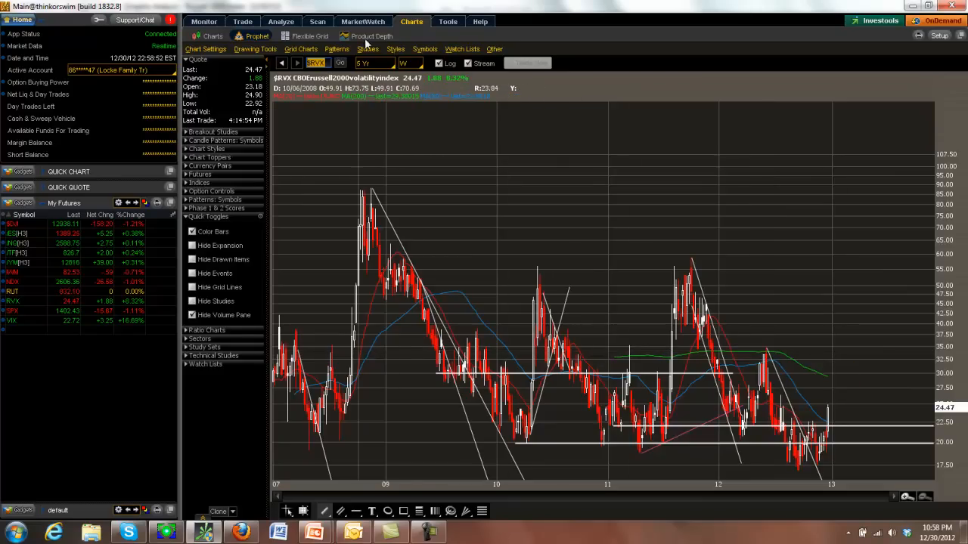
left_click(375, 63)
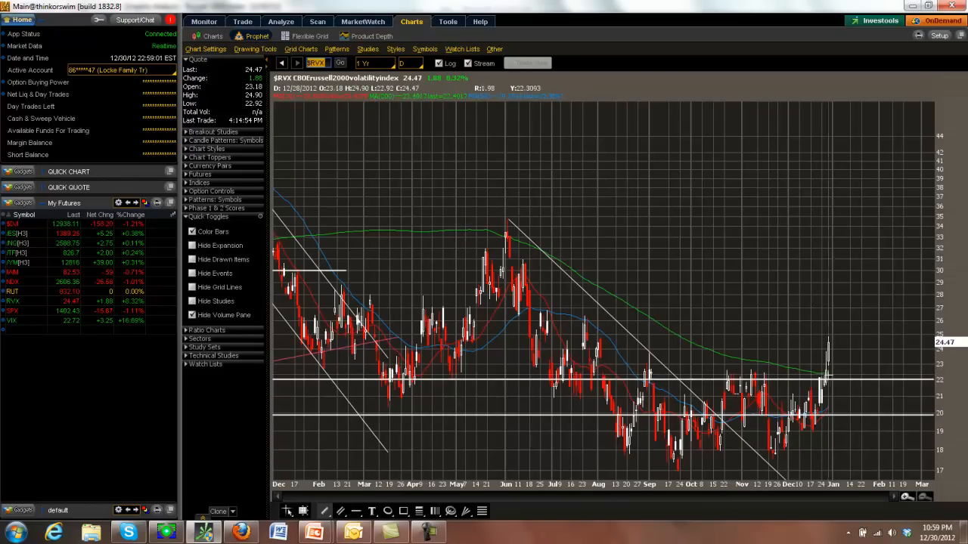
mouse_move(825, 375)
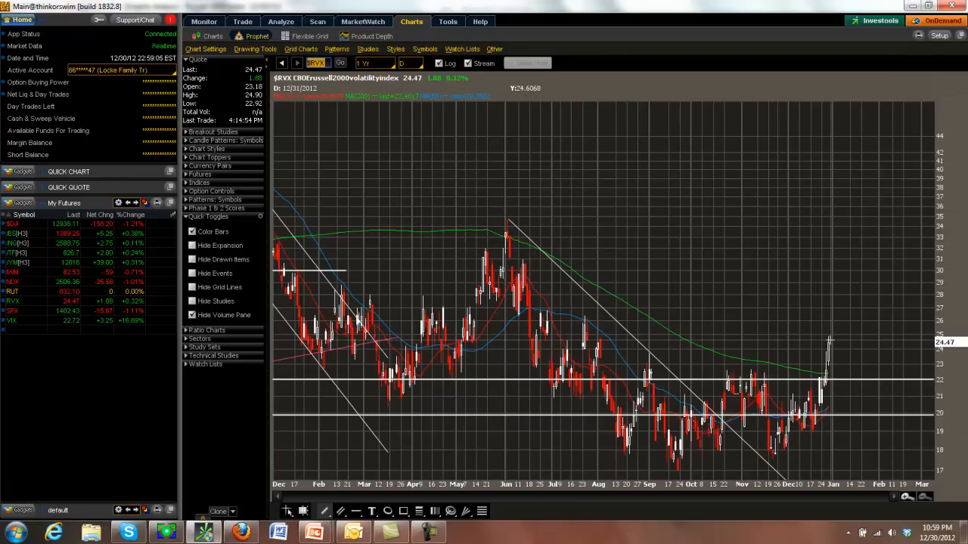
mouse_move(749, 369)
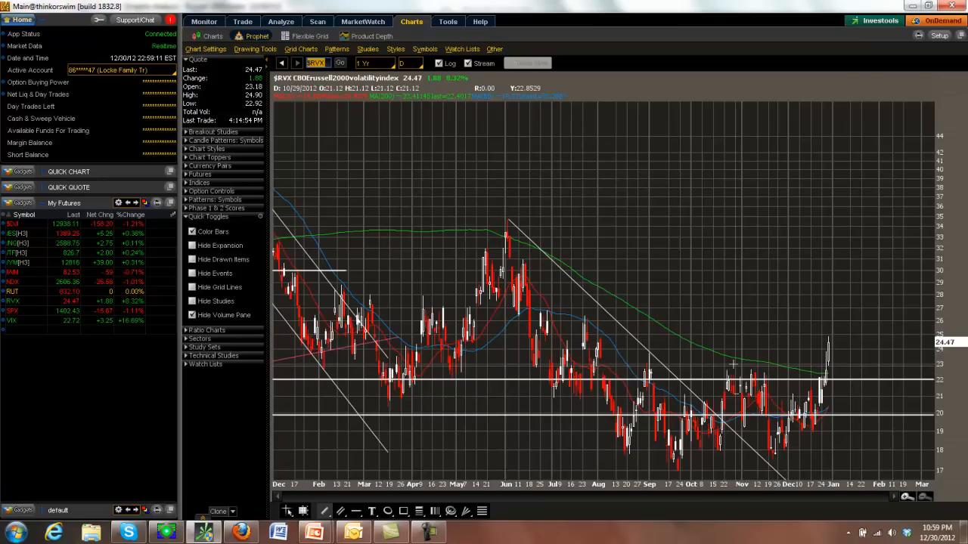
mouse_move(342, 236)
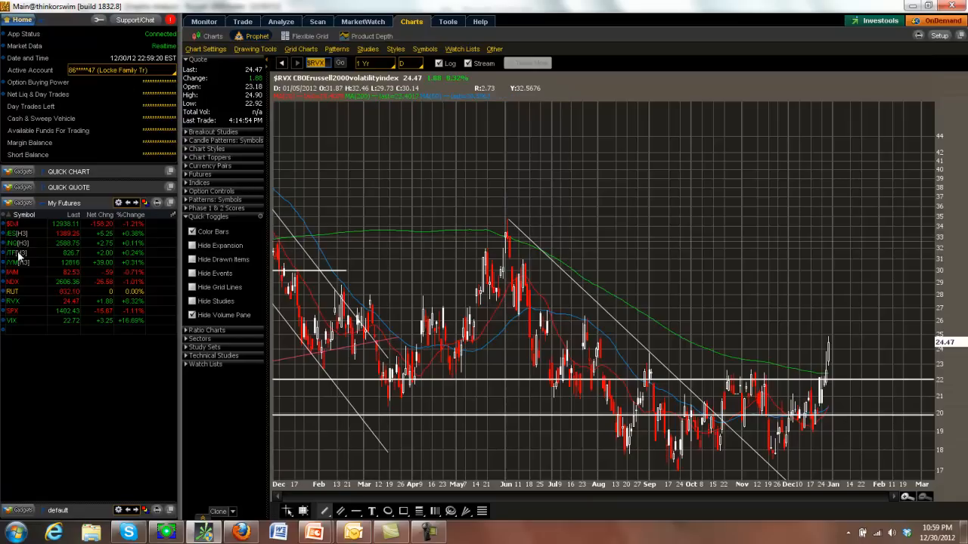
mouse_move(224, 21)
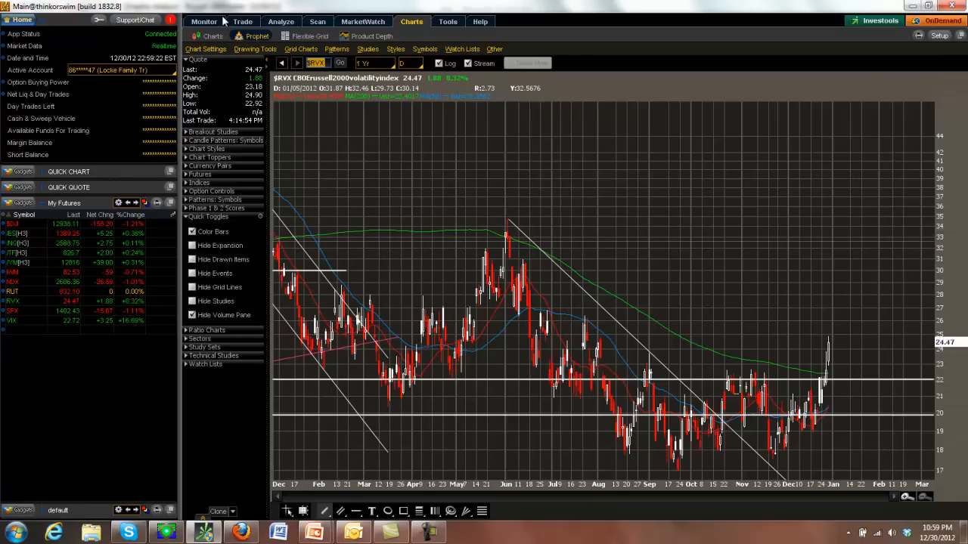
Step: Show the Trade page with intraday ES and TF futures charts beside their order ladders
left_click(242, 21)
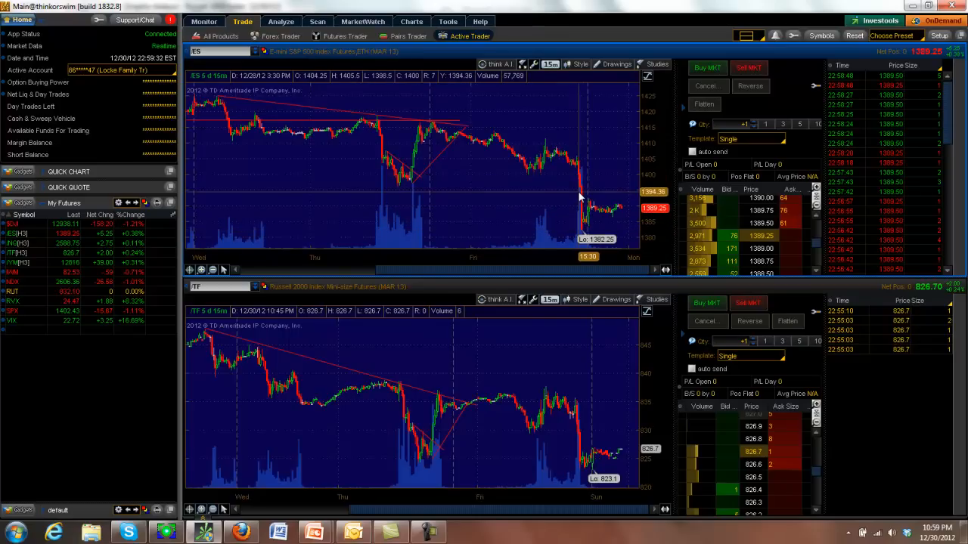
mouse_move(581, 197)
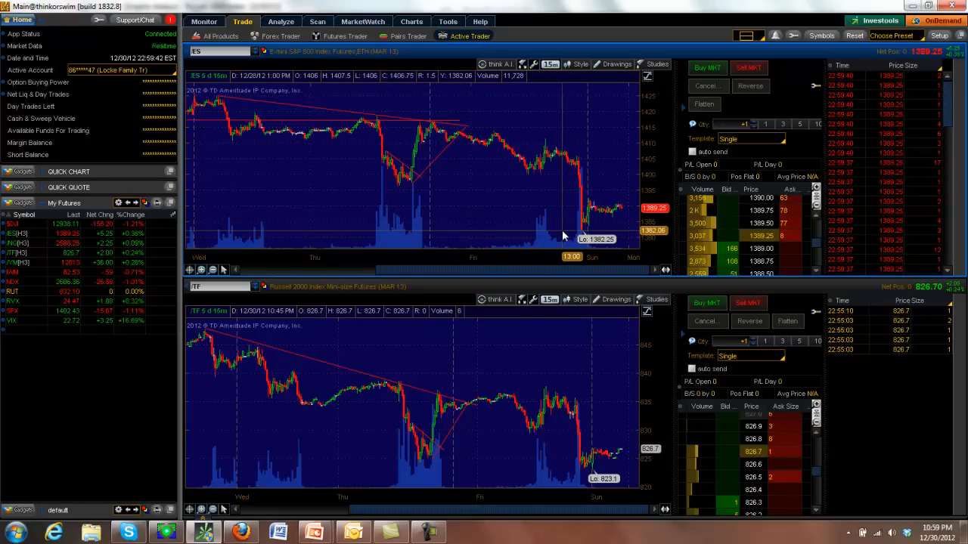
mouse_move(577, 212)
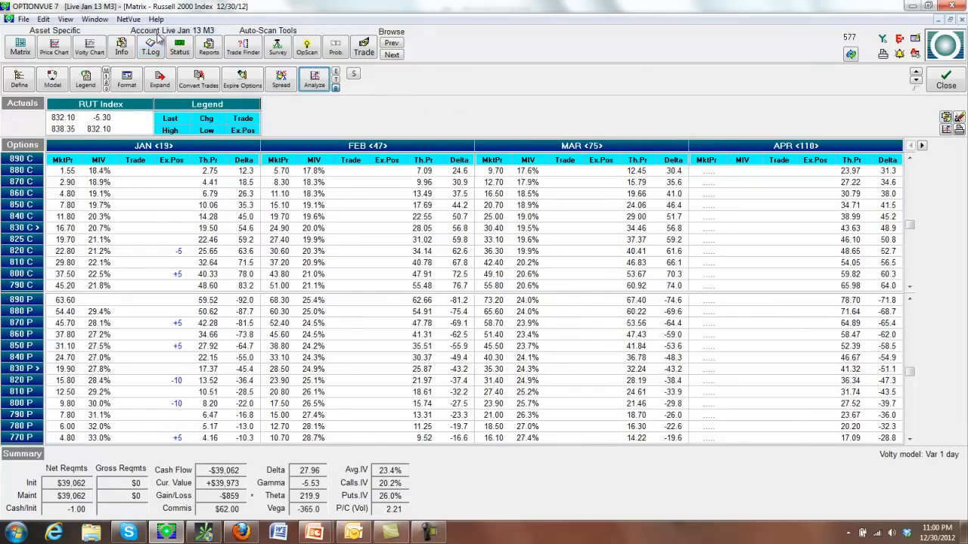
Step: Start BackTrader replay of the RUT matrix as of Dec 28, 2012, 16:00
left_click(161, 79)
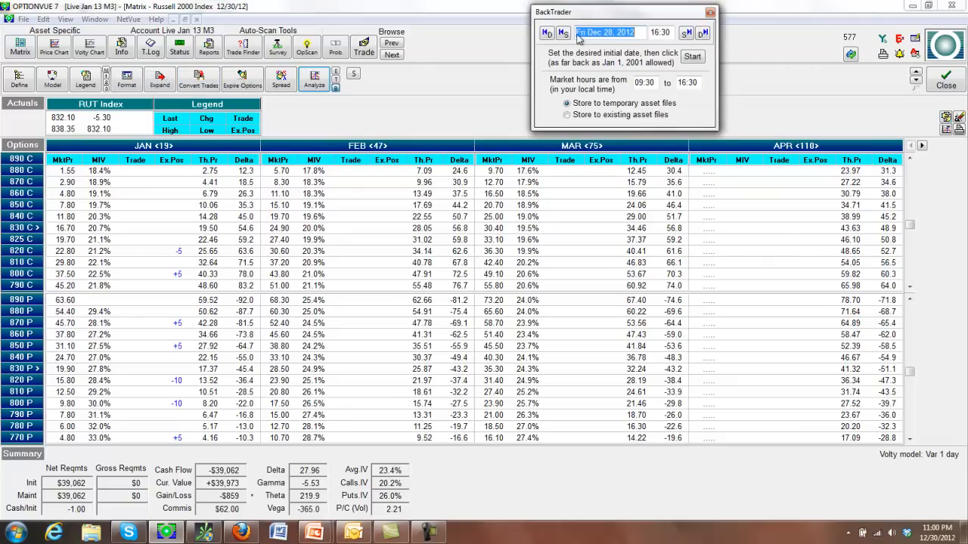
left_click(693, 56)
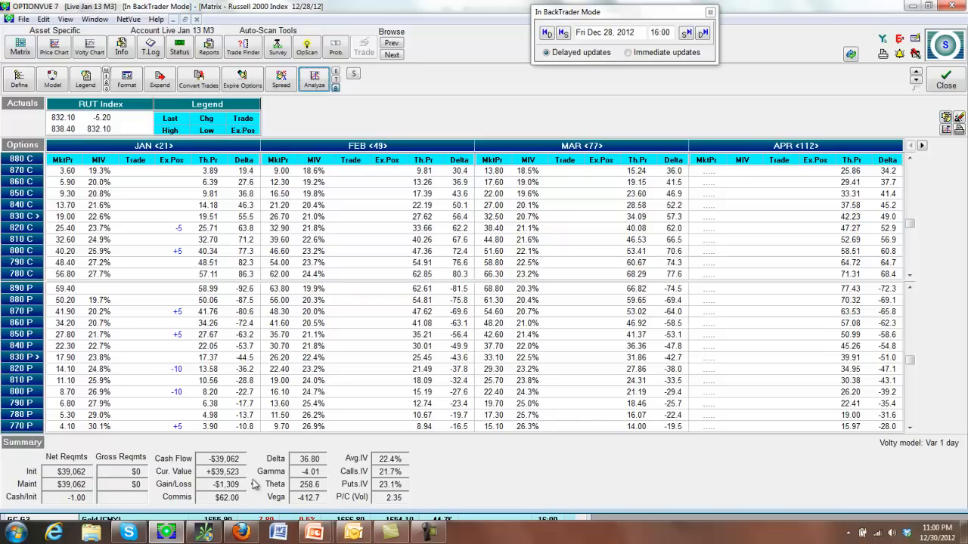
mouse_move(215, 502)
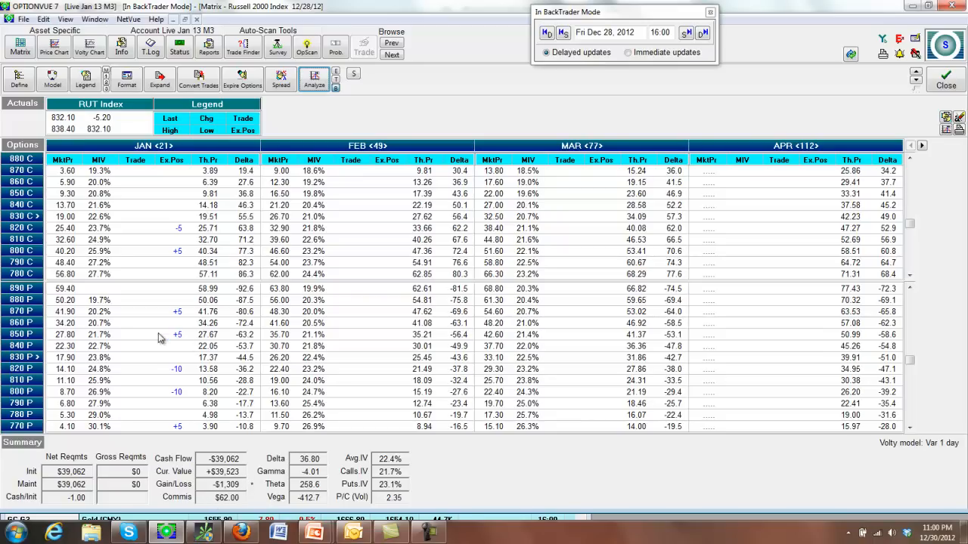
mouse_move(12, 378)
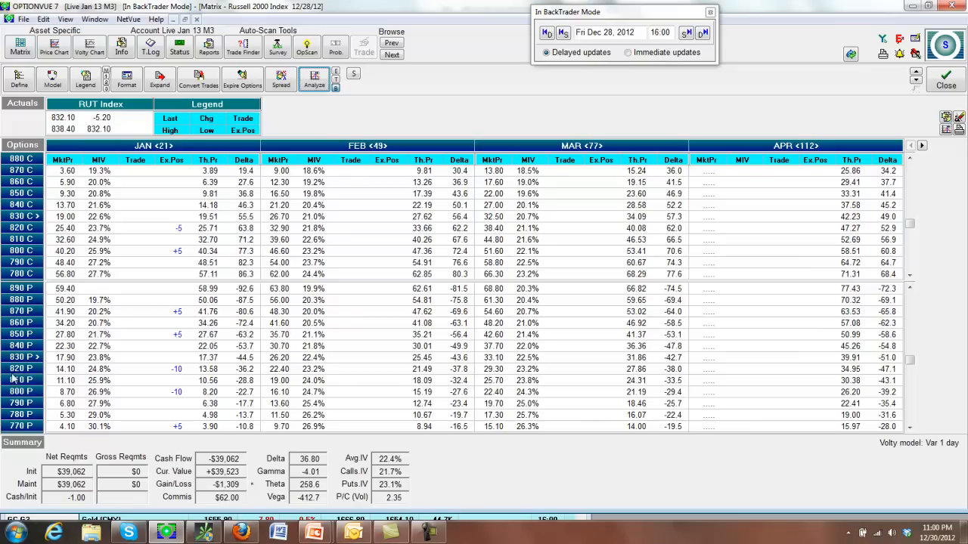
mouse_move(27, 402)
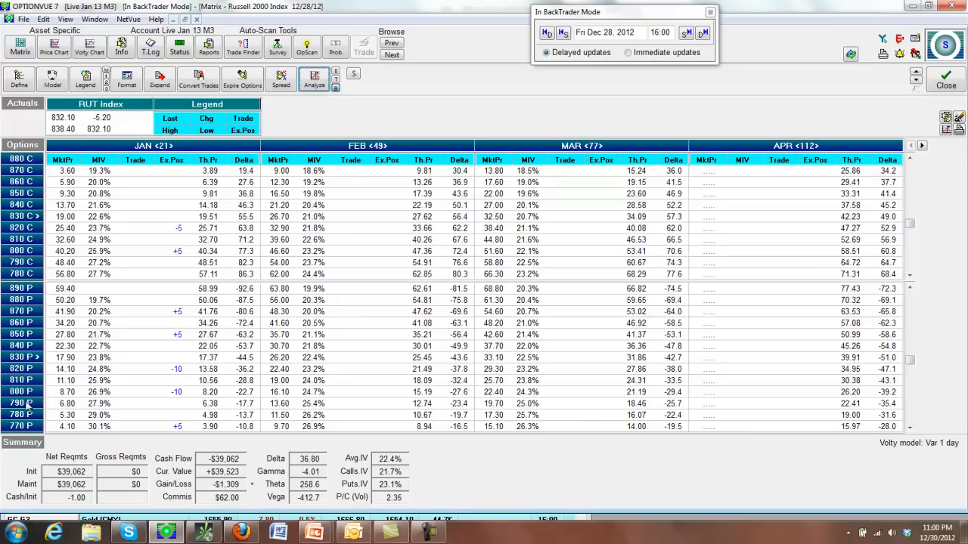
mouse_move(182, 385)
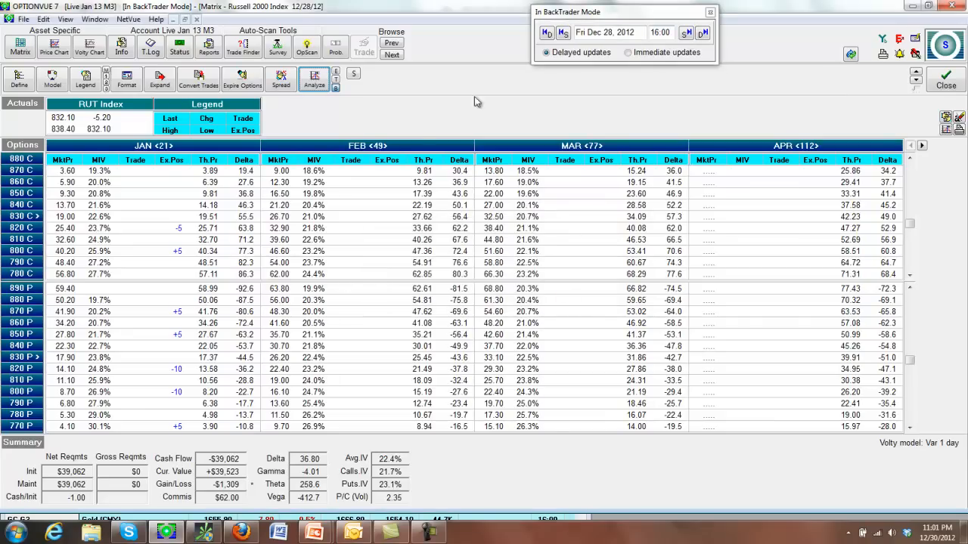
mouse_move(254, 490)
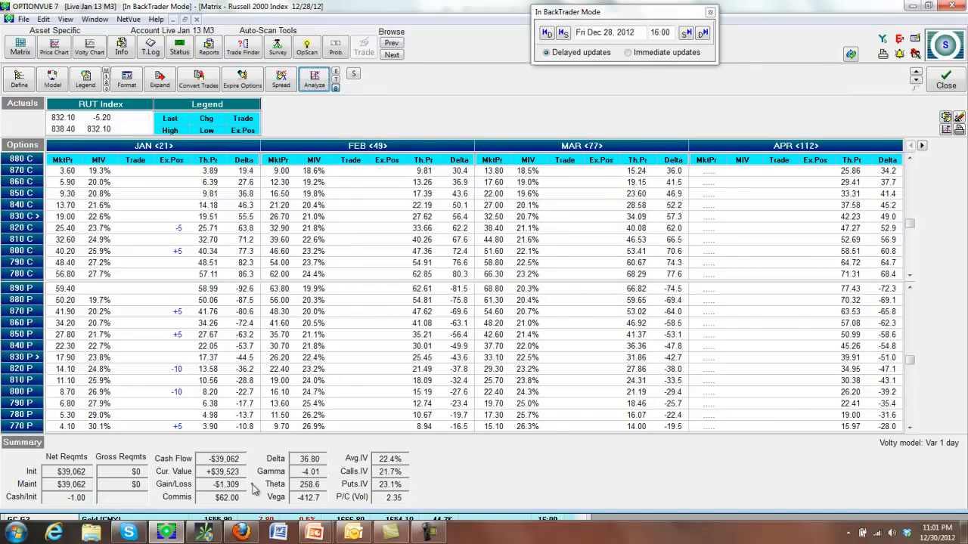
Step: Refresh the matrix prices, review the Jan 13 M3 butterfly P/L graph, and return to the matrix
left_click(563, 32)
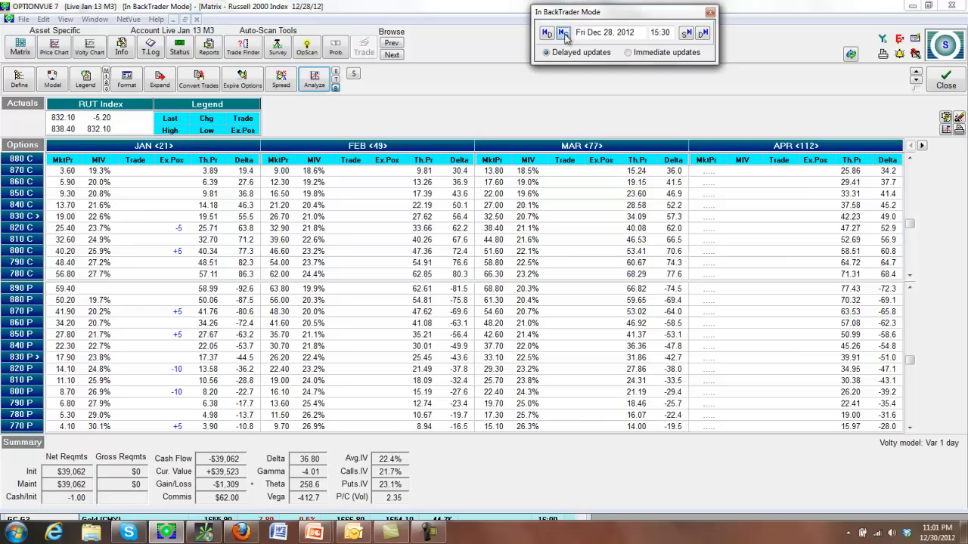
left_click(563, 32)
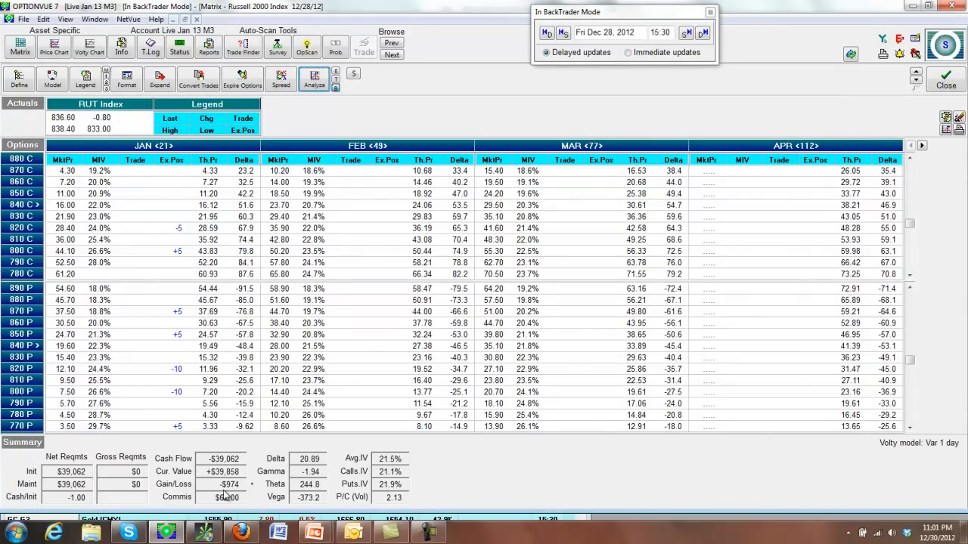
left_click(314, 79)
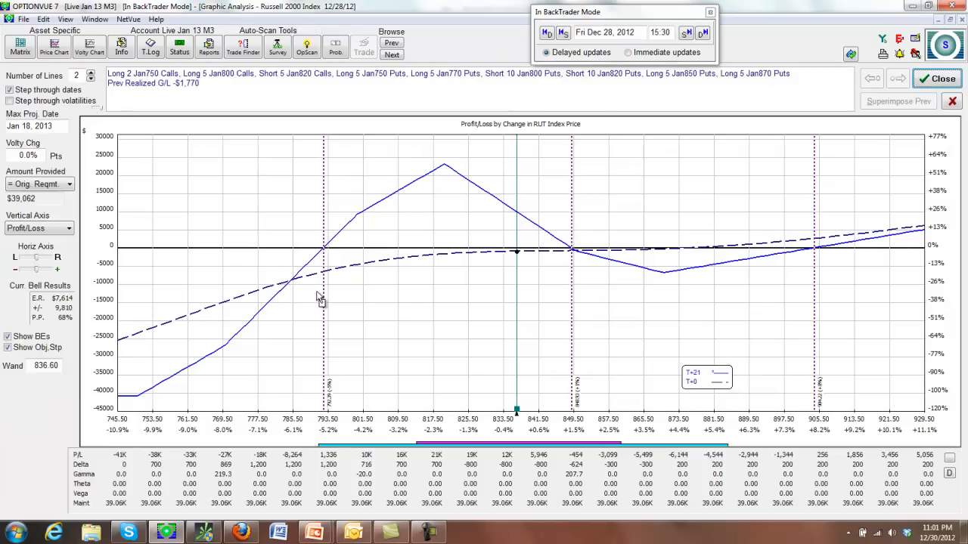
mouse_move(517, 257)
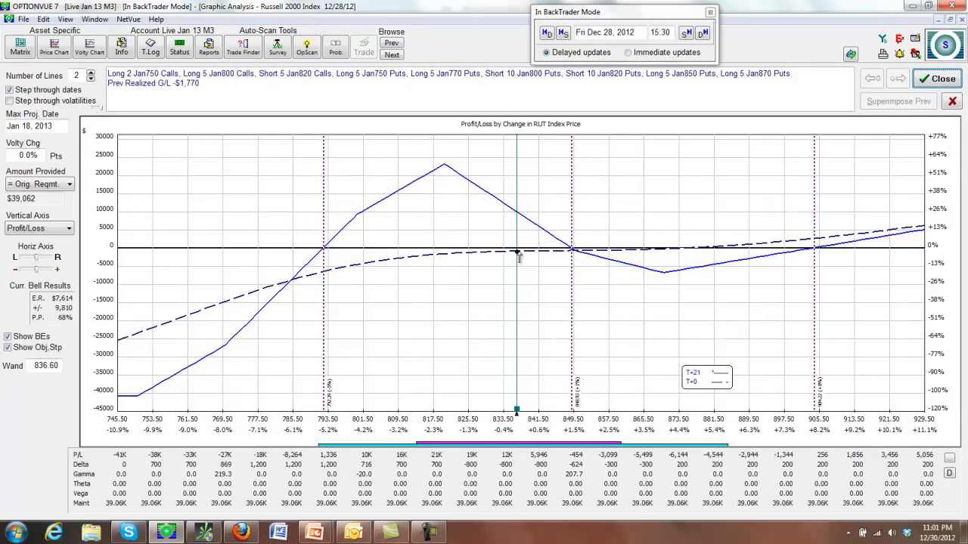
mouse_move(492, 251)
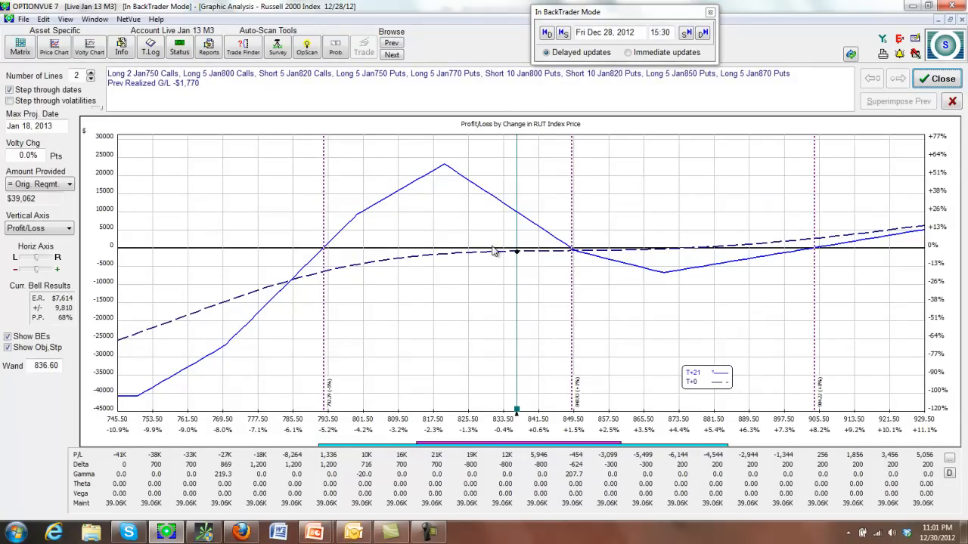
mouse_move(511, 252)
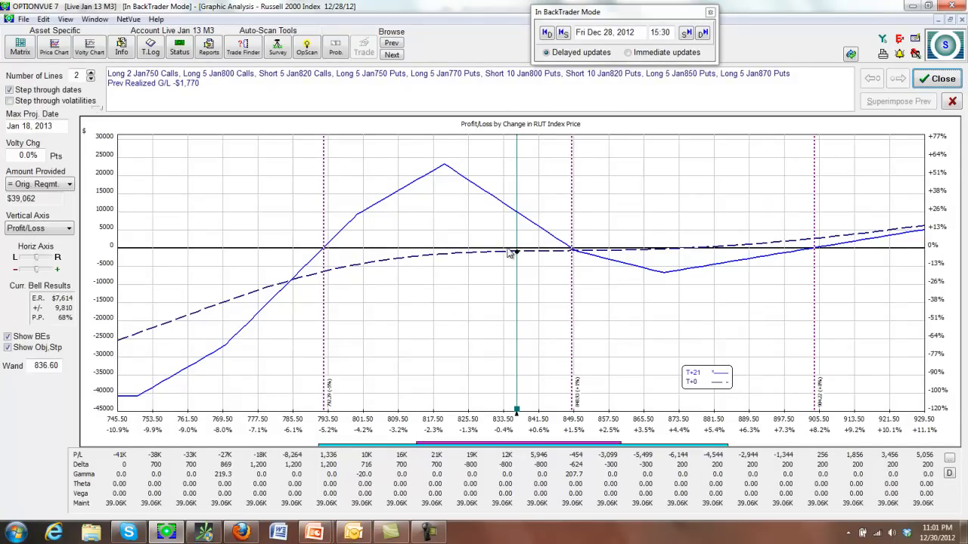
mouse_move(484, 260)
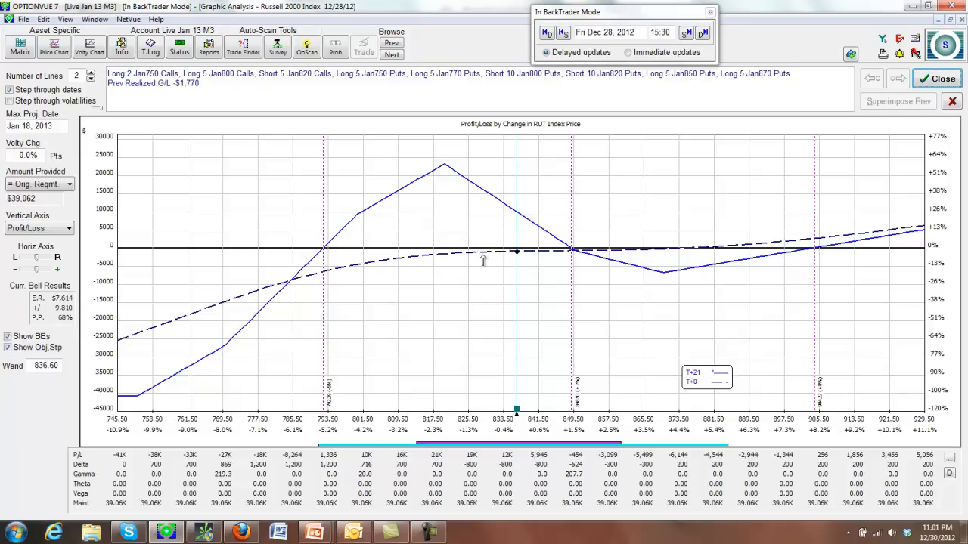
mouse_move(456, 254)
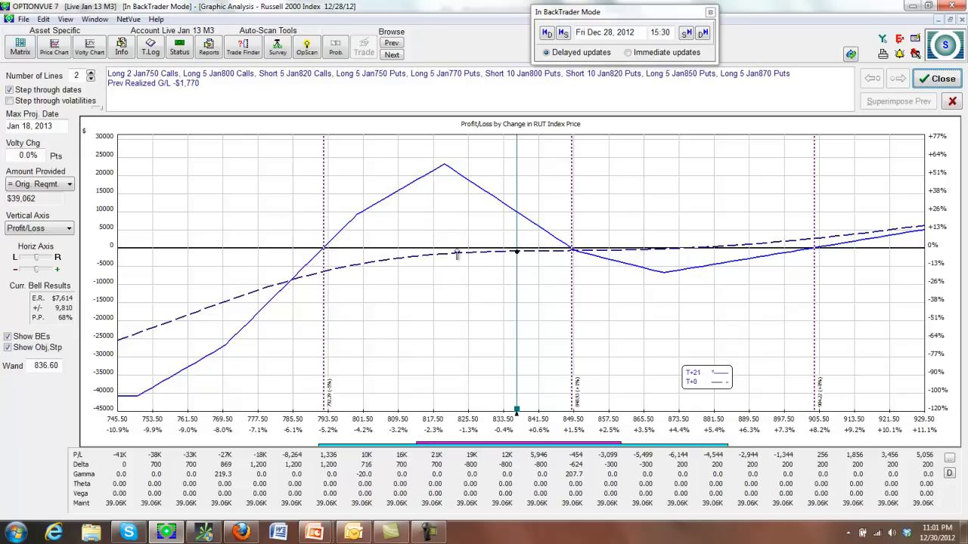
mouse_move(913, 68)
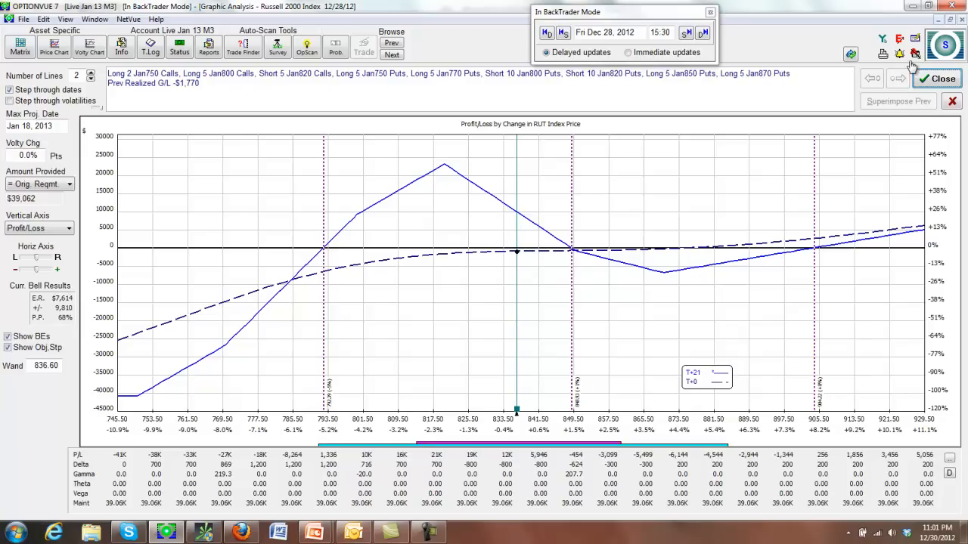
left_click(20, 45)
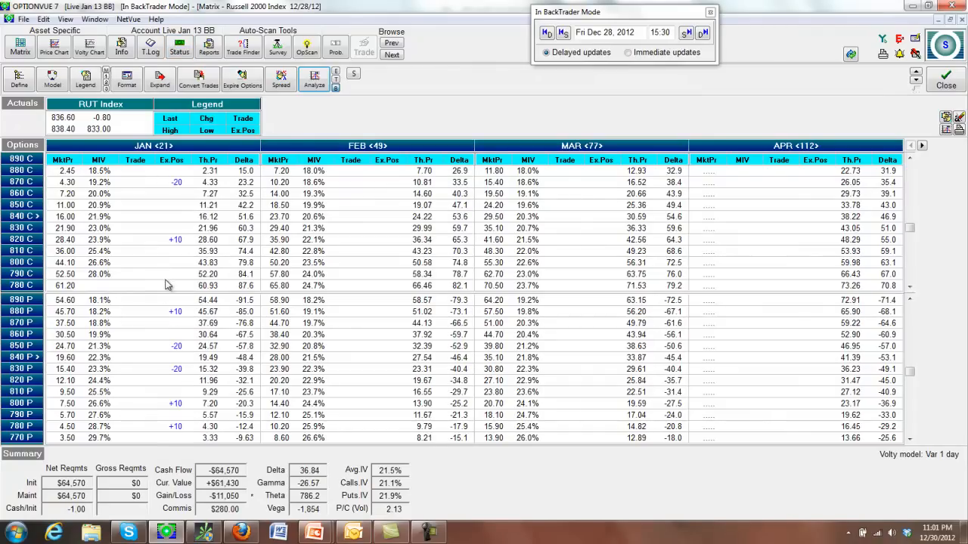
mouse_move(239, 491)
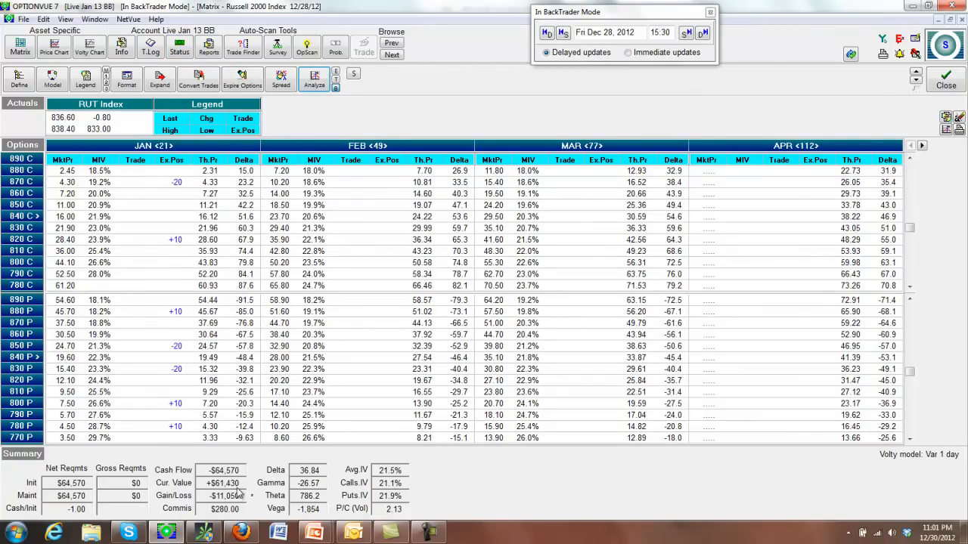
mouse_move(224, 508)
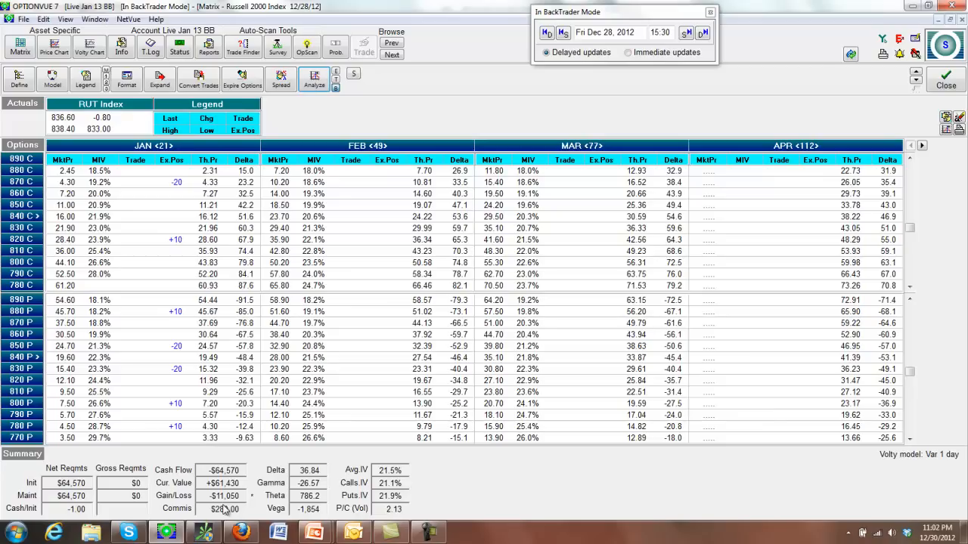
mouse_move(255, 509)
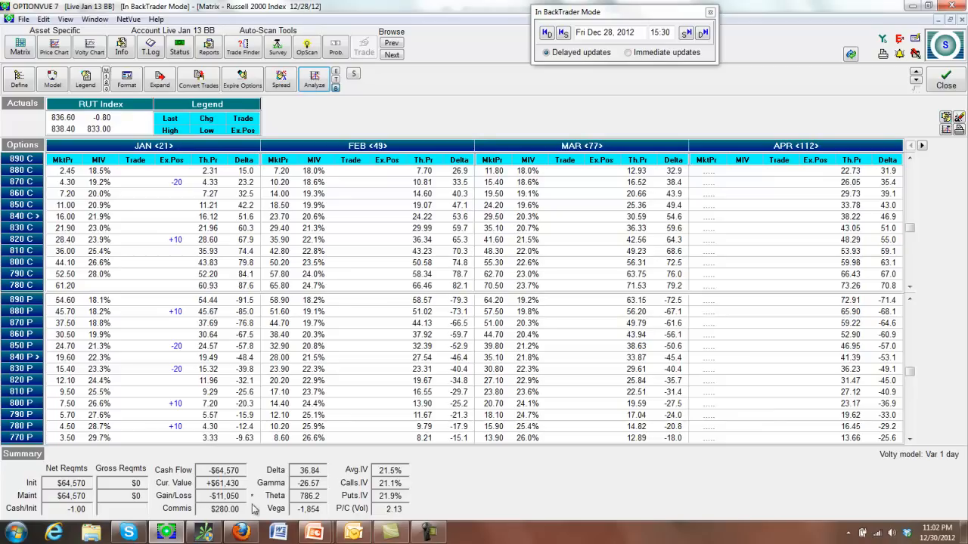
mouse_move(215, 513)
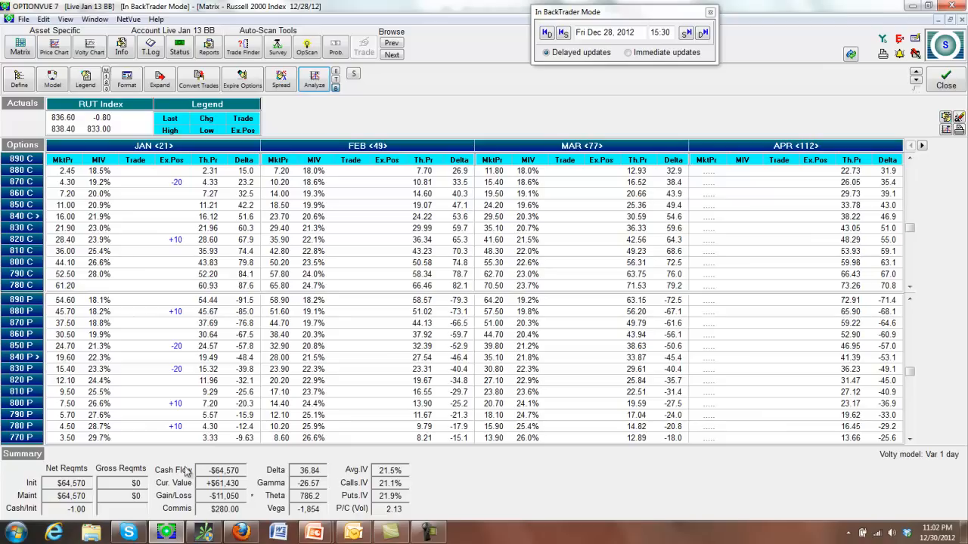
Step: Step the BackTrader clock forward from 15:30 to 16:00 on Dec 28, 2012
left_click(686, 29)
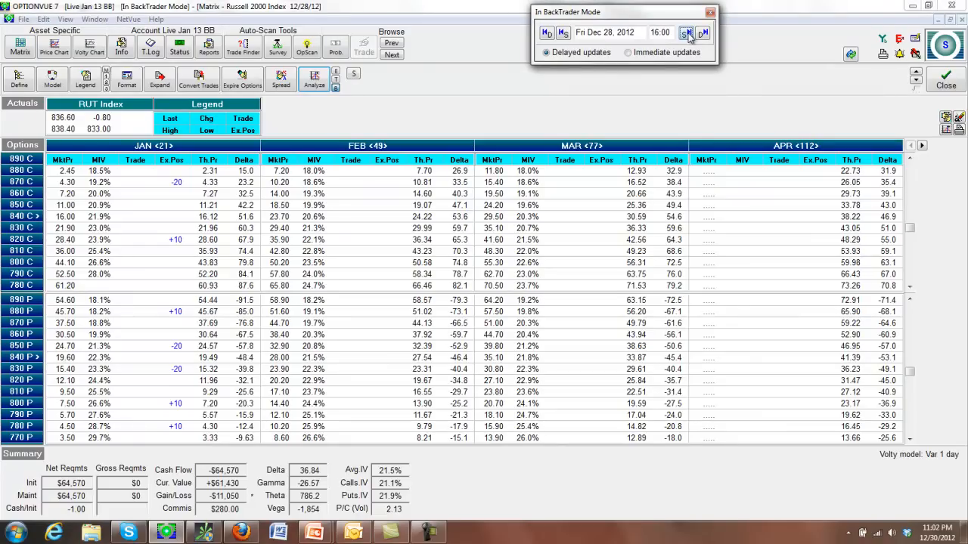
Step: Update the Jan 13 BB matrix to 16:00 prices, RUT 832.10 and P/L -$12,550
left_click(686, 34)
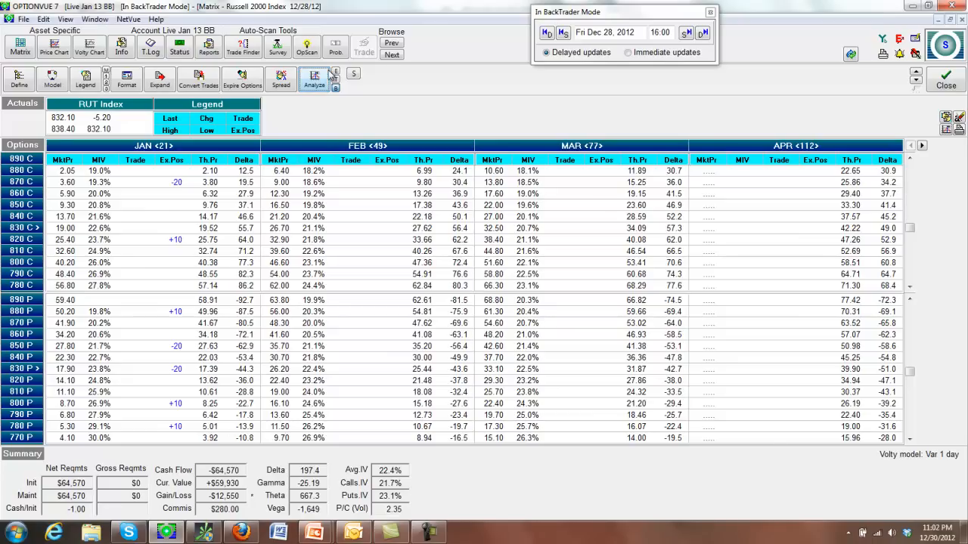
mouse_move(315, 79)
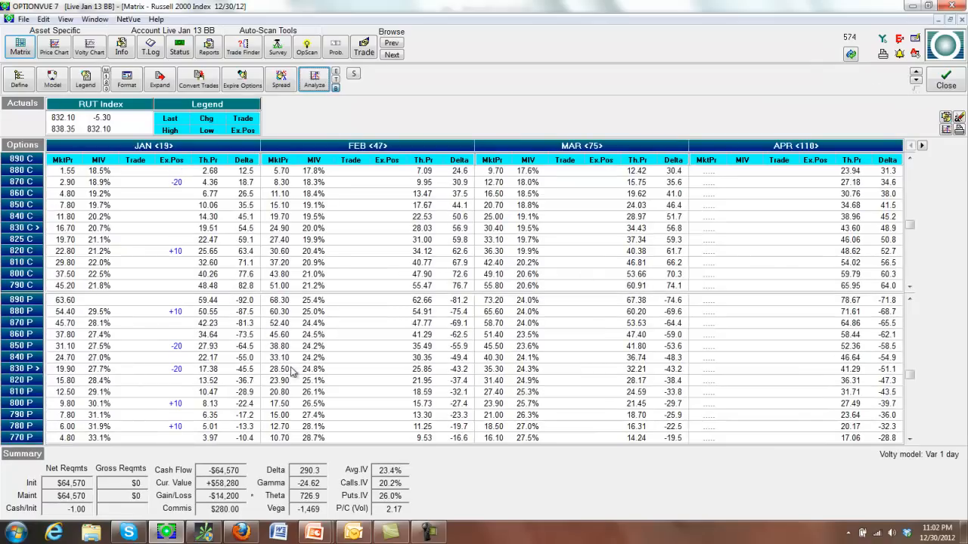
mouse_move(747, 148)
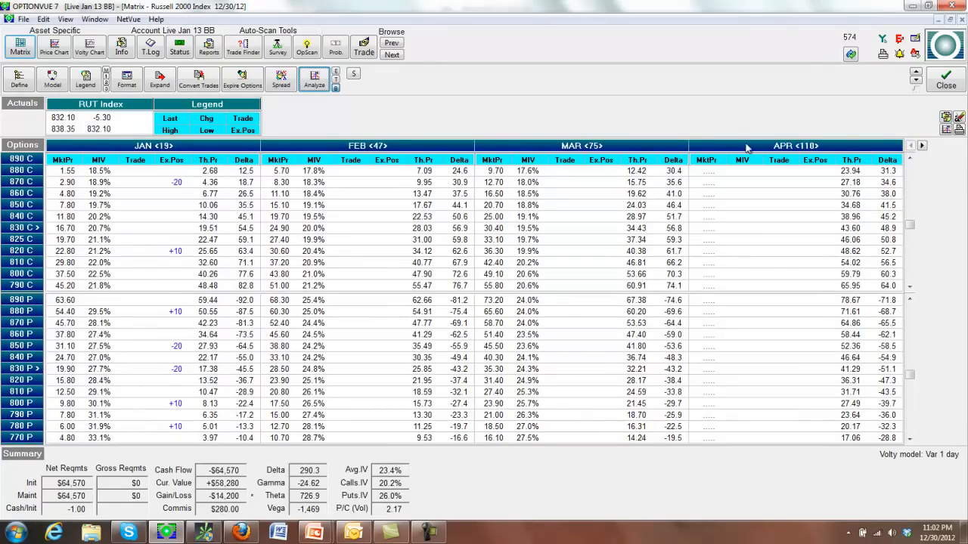
mouse_move(396, 112)
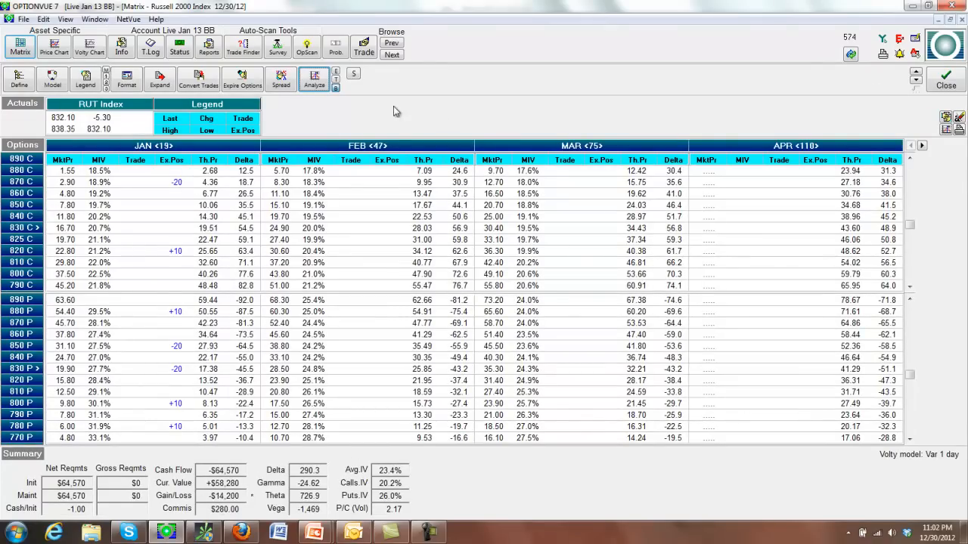
left_click(315, 79)
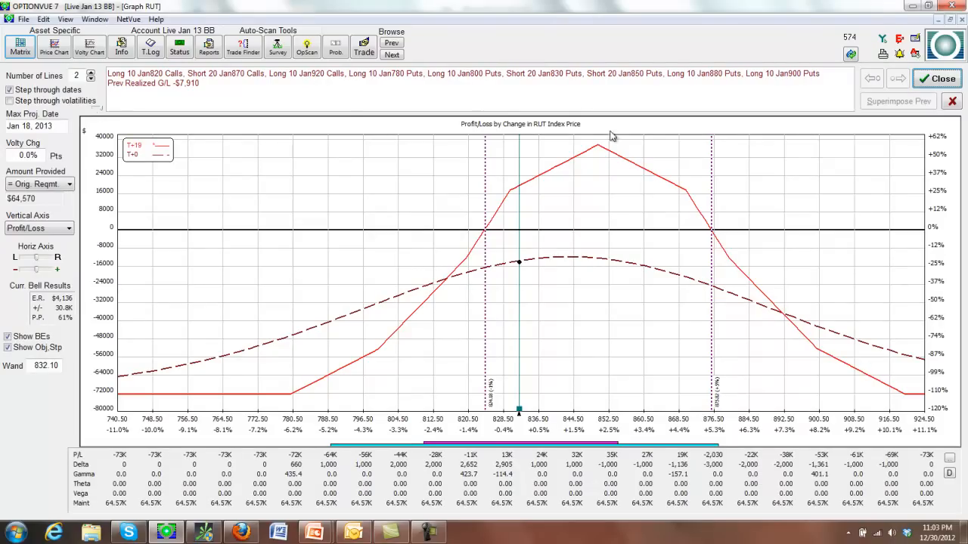
mouse_move(529, 248)
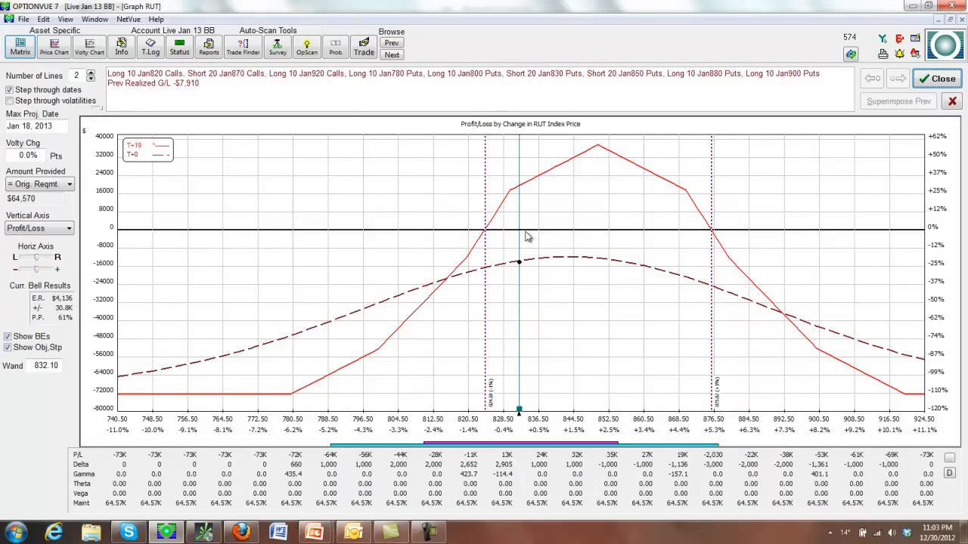
mouse_move(505, 293)
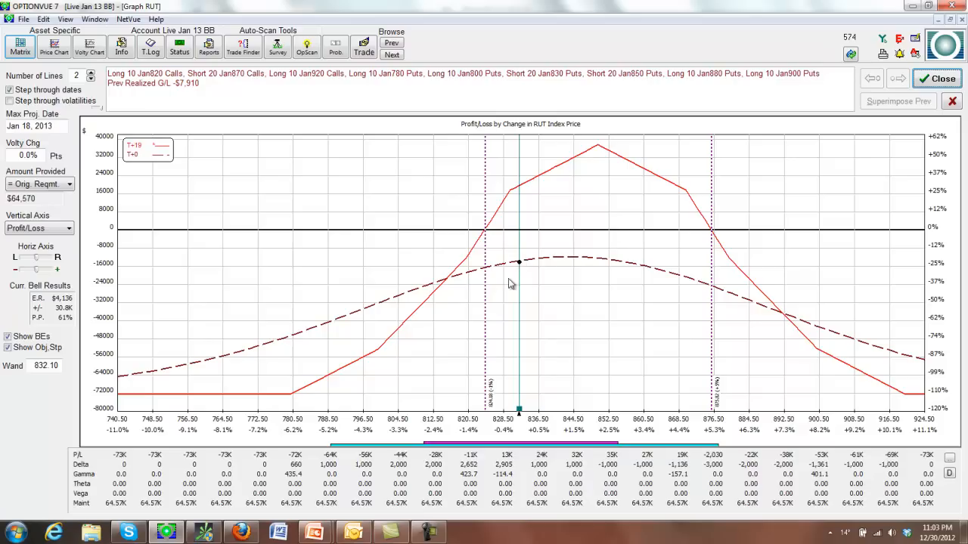
mouse_move(476, 263)
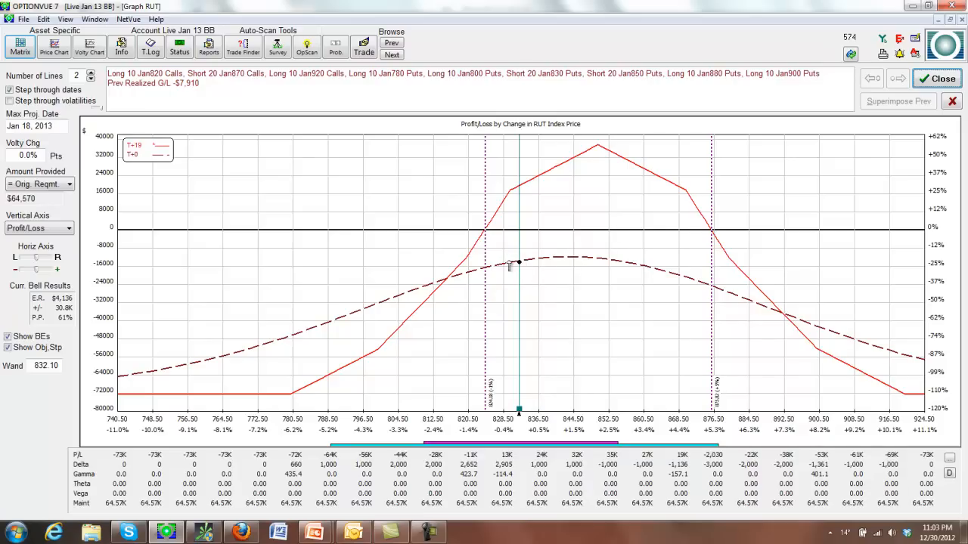
mouse_move(578, 257)
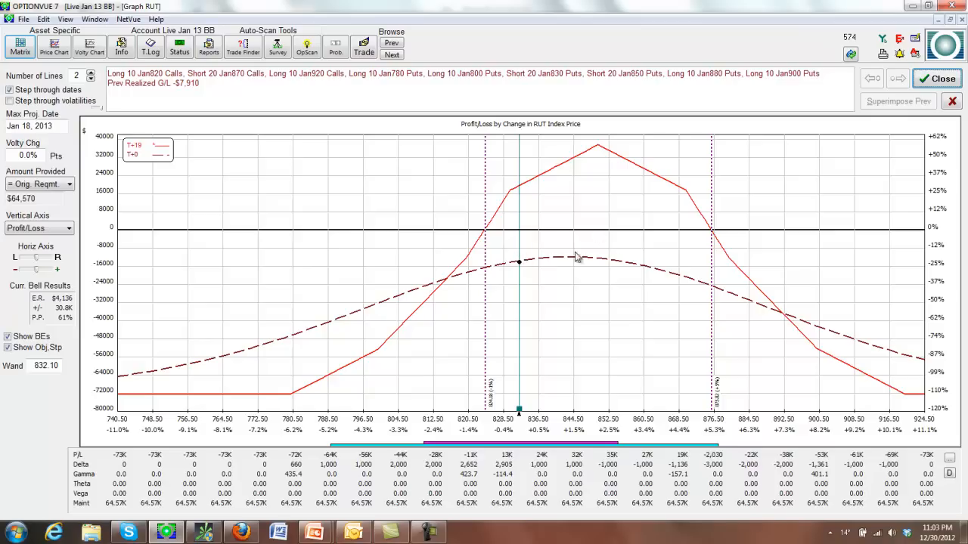
mouse_move(280, 272)
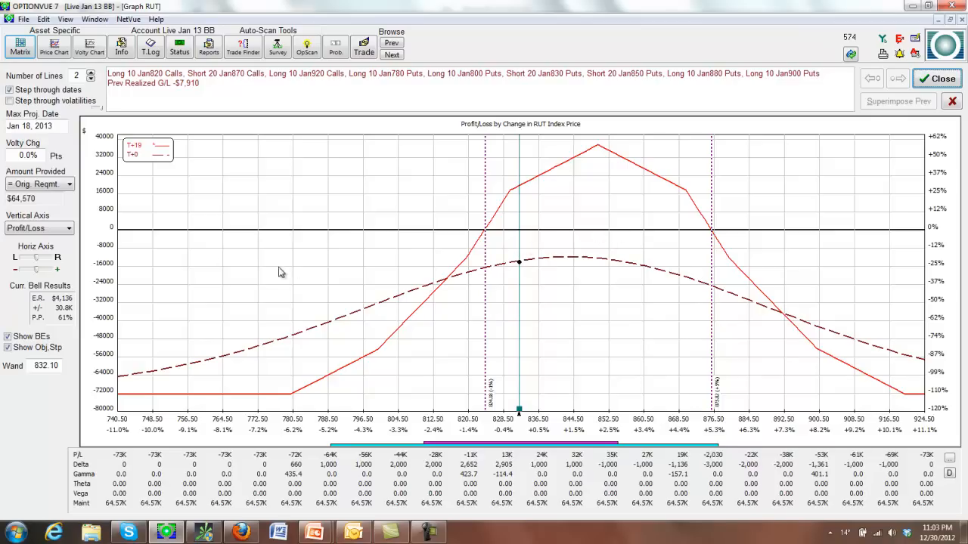
mouse_move(121, 243)
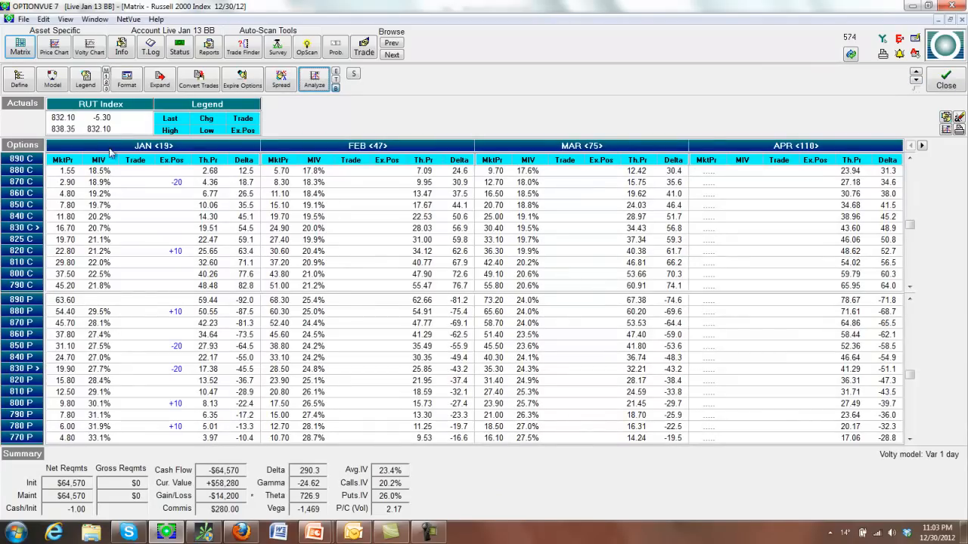
Step: Select the Live Feb 13 BB account and shift the matrix to show February through June expirations
left_click(218, 31)
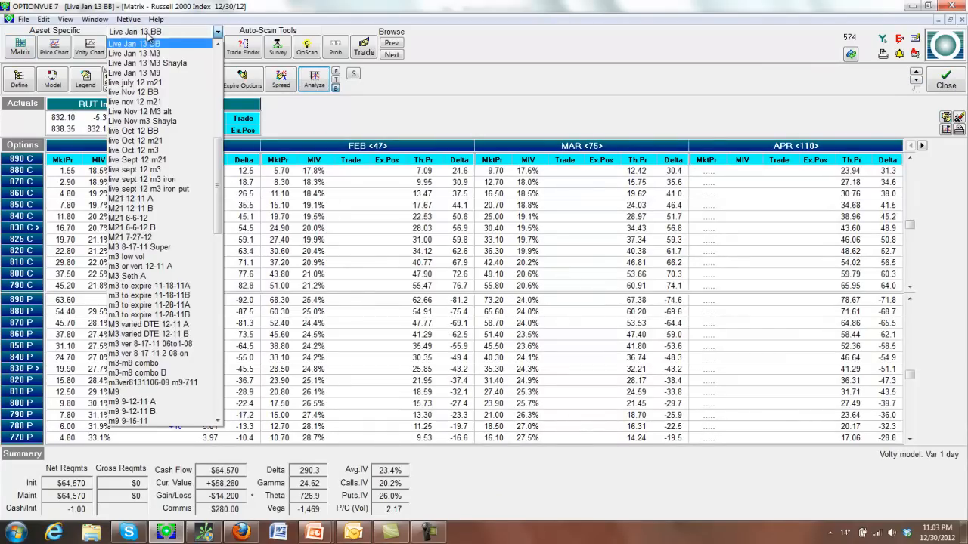
left_click(152, 43)
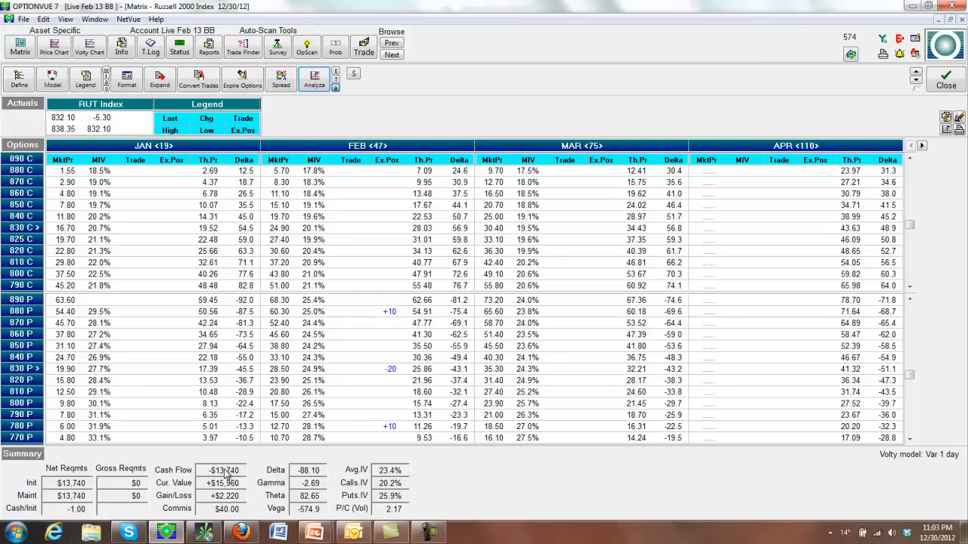
left_click(314, 79)
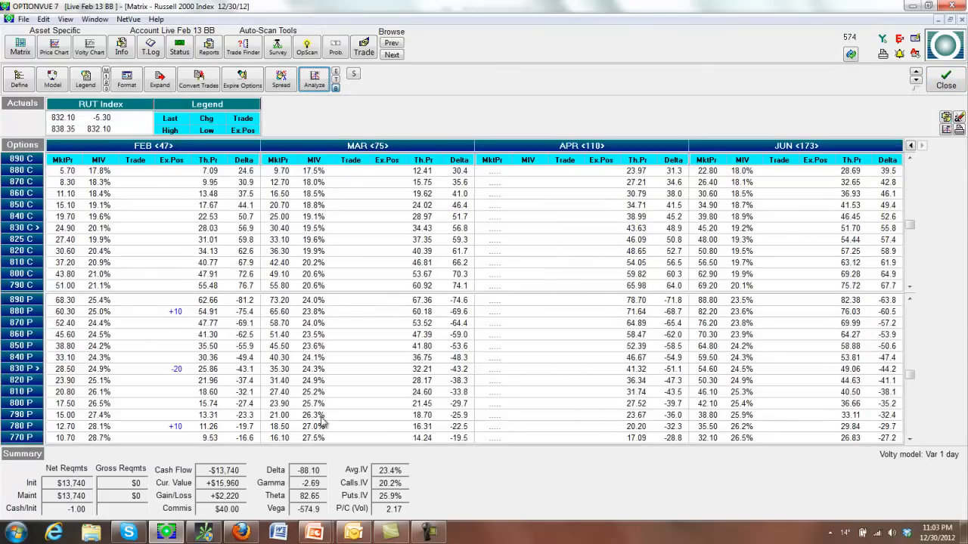
mouse_move(191, 332)
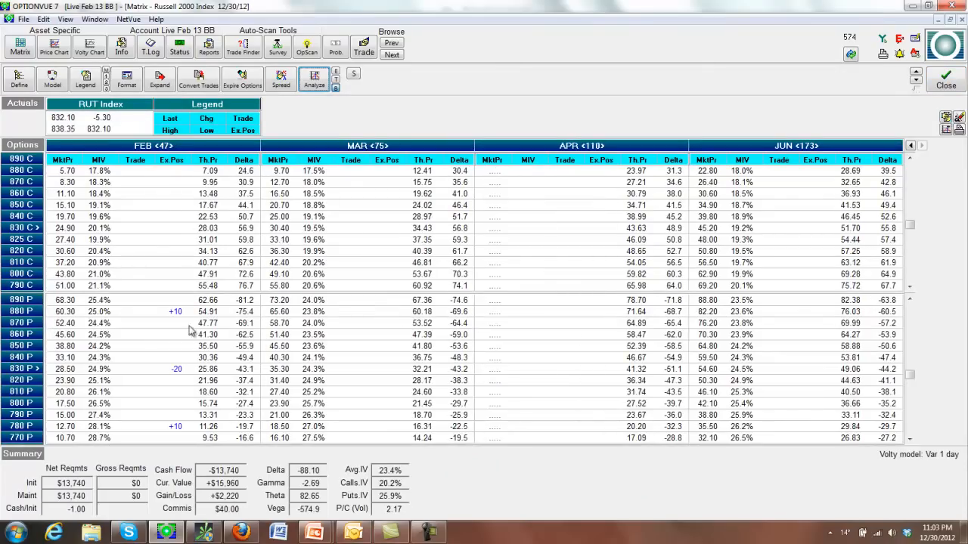
mouse_move(198, 79)
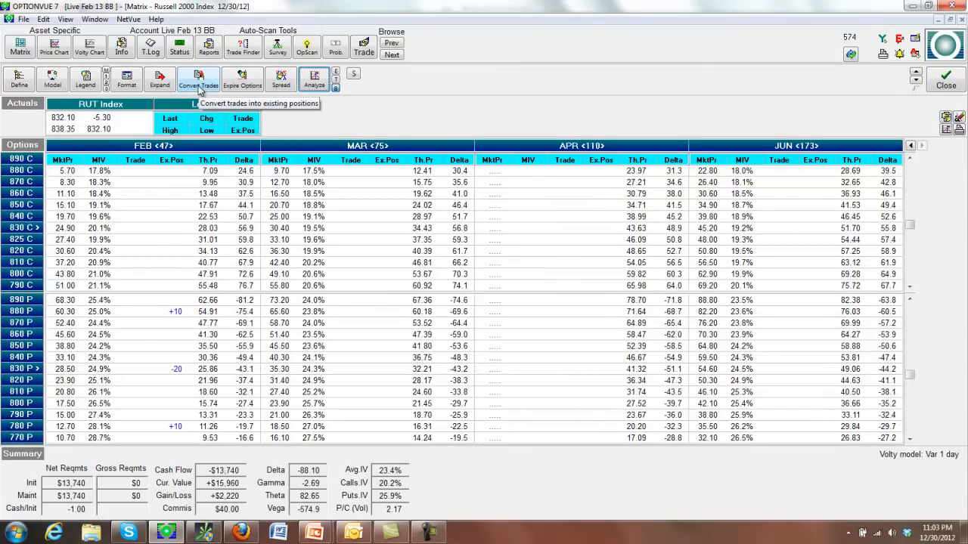